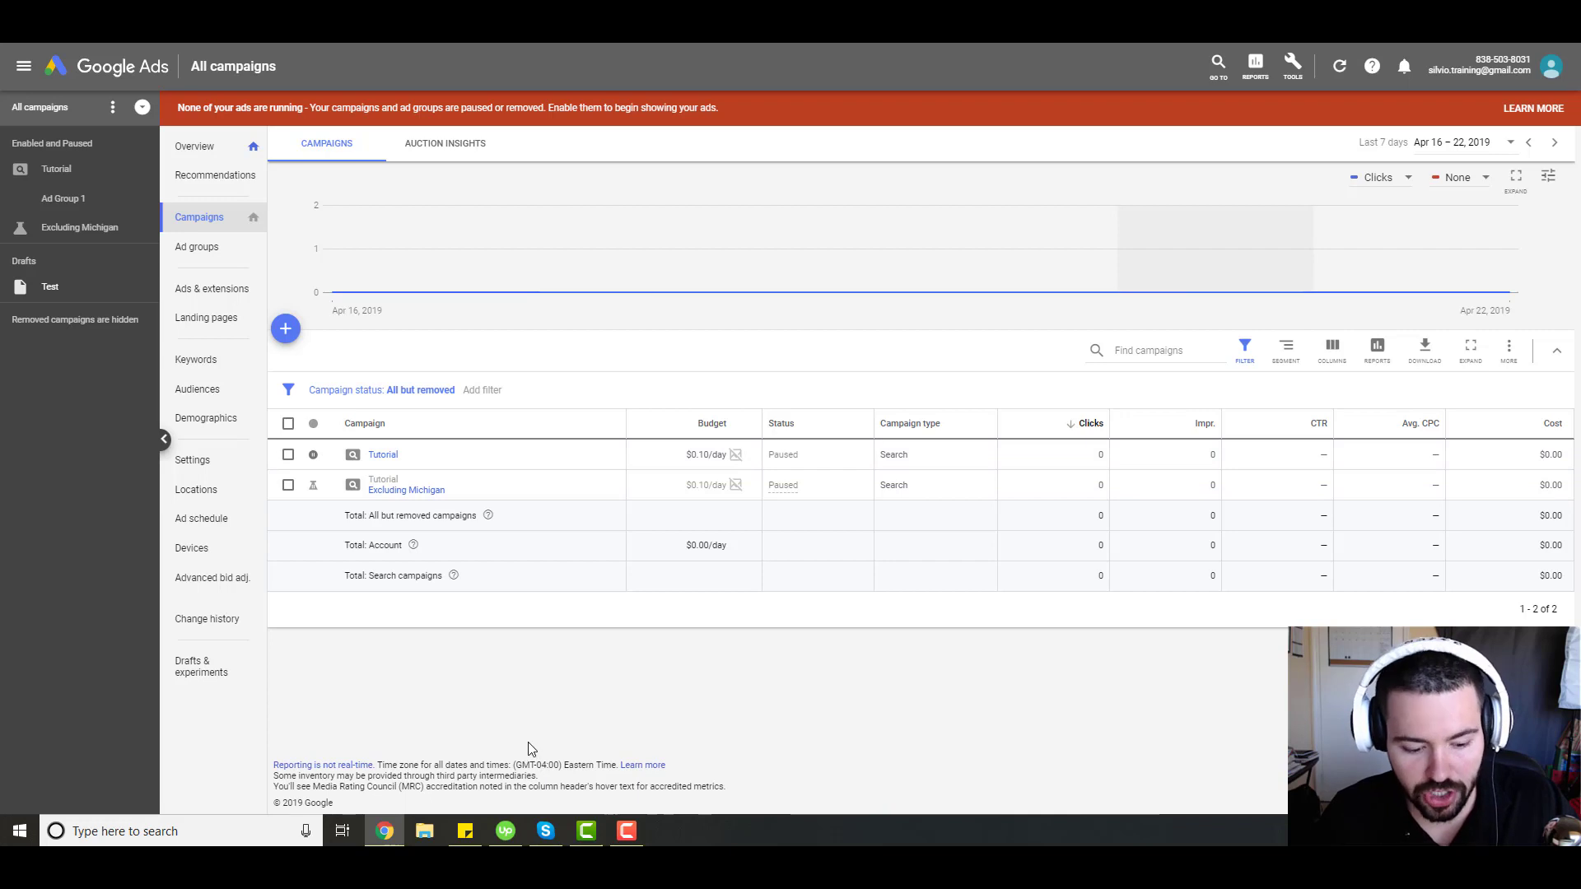
- Show the Extensions page filtered to the Tutorial campaign, confirming it has no extensions
{"action": "left_click", "coordinate": [211, 289]}
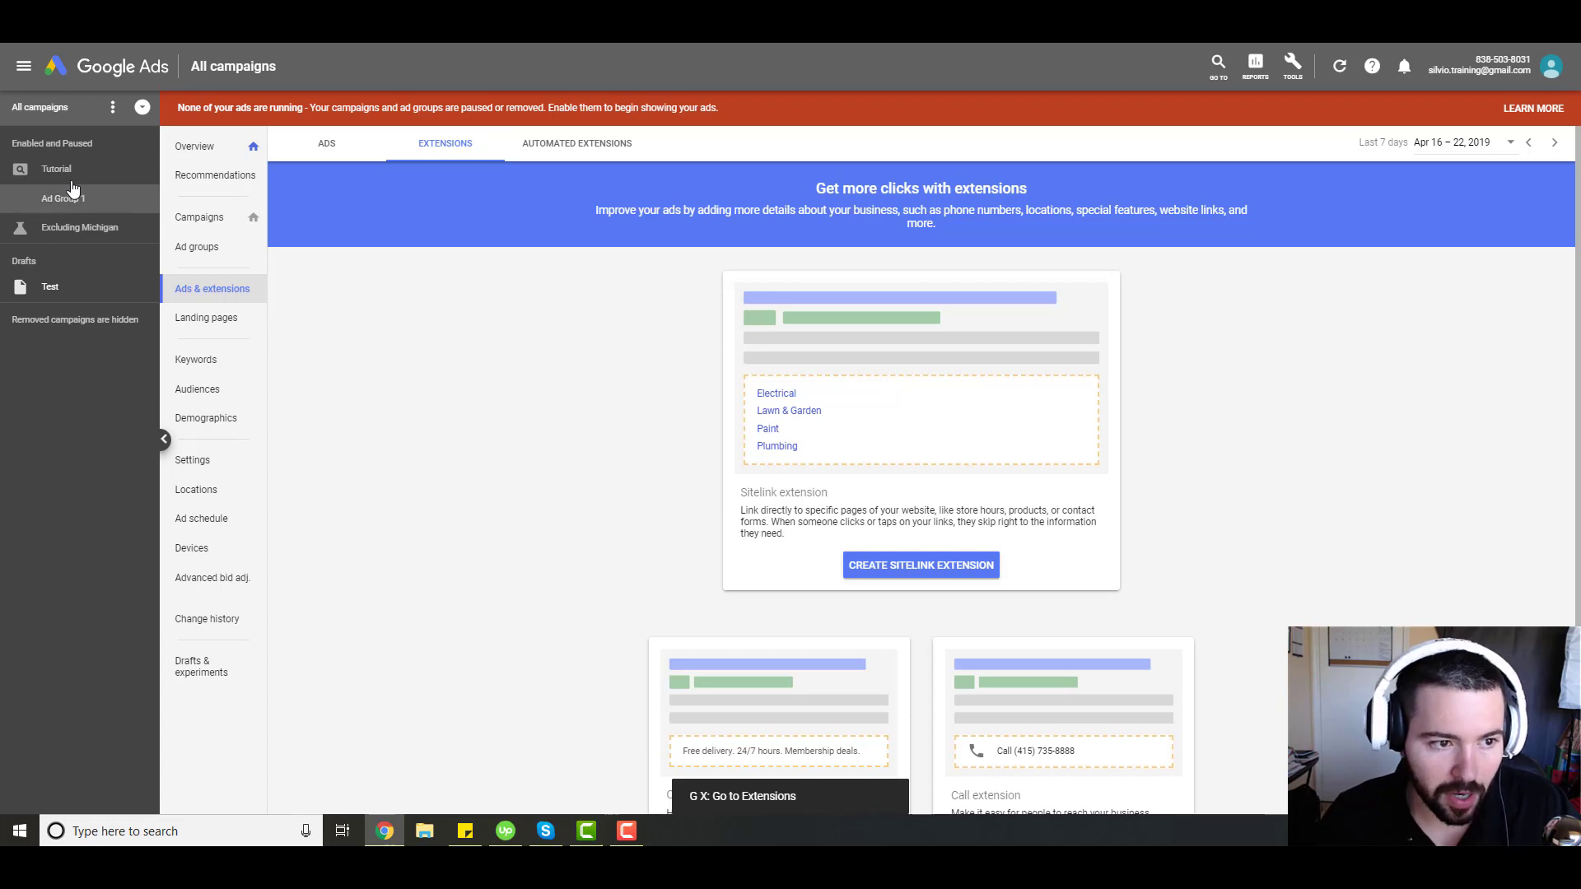
{"action": "left_click", "coordinate": [56, 168]}
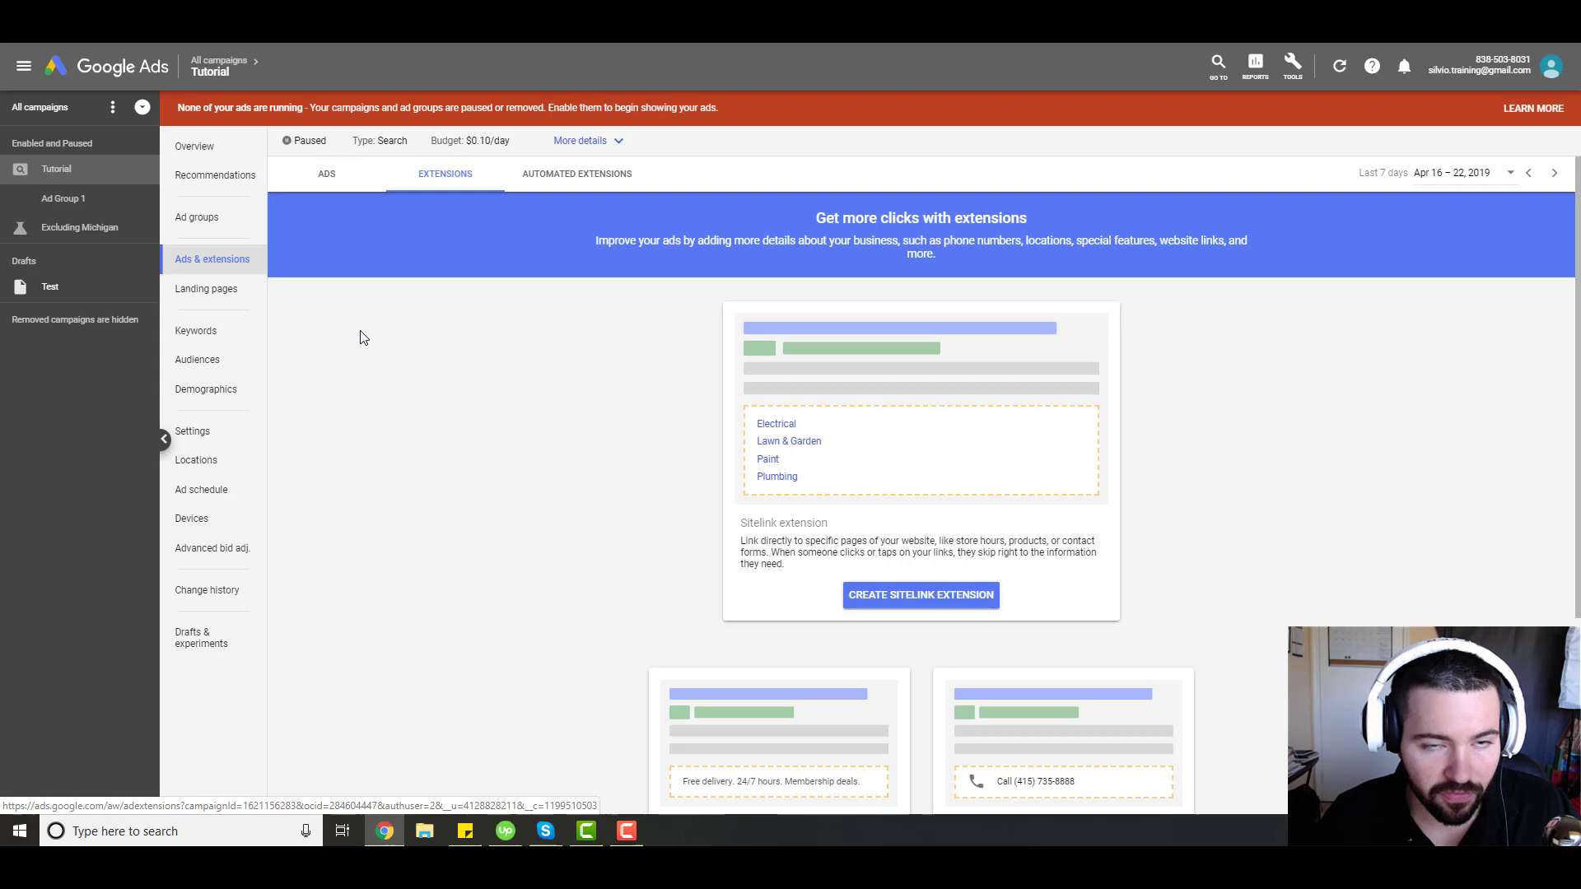
{"action": "mouse_move", "coordinate": [485, 315]}
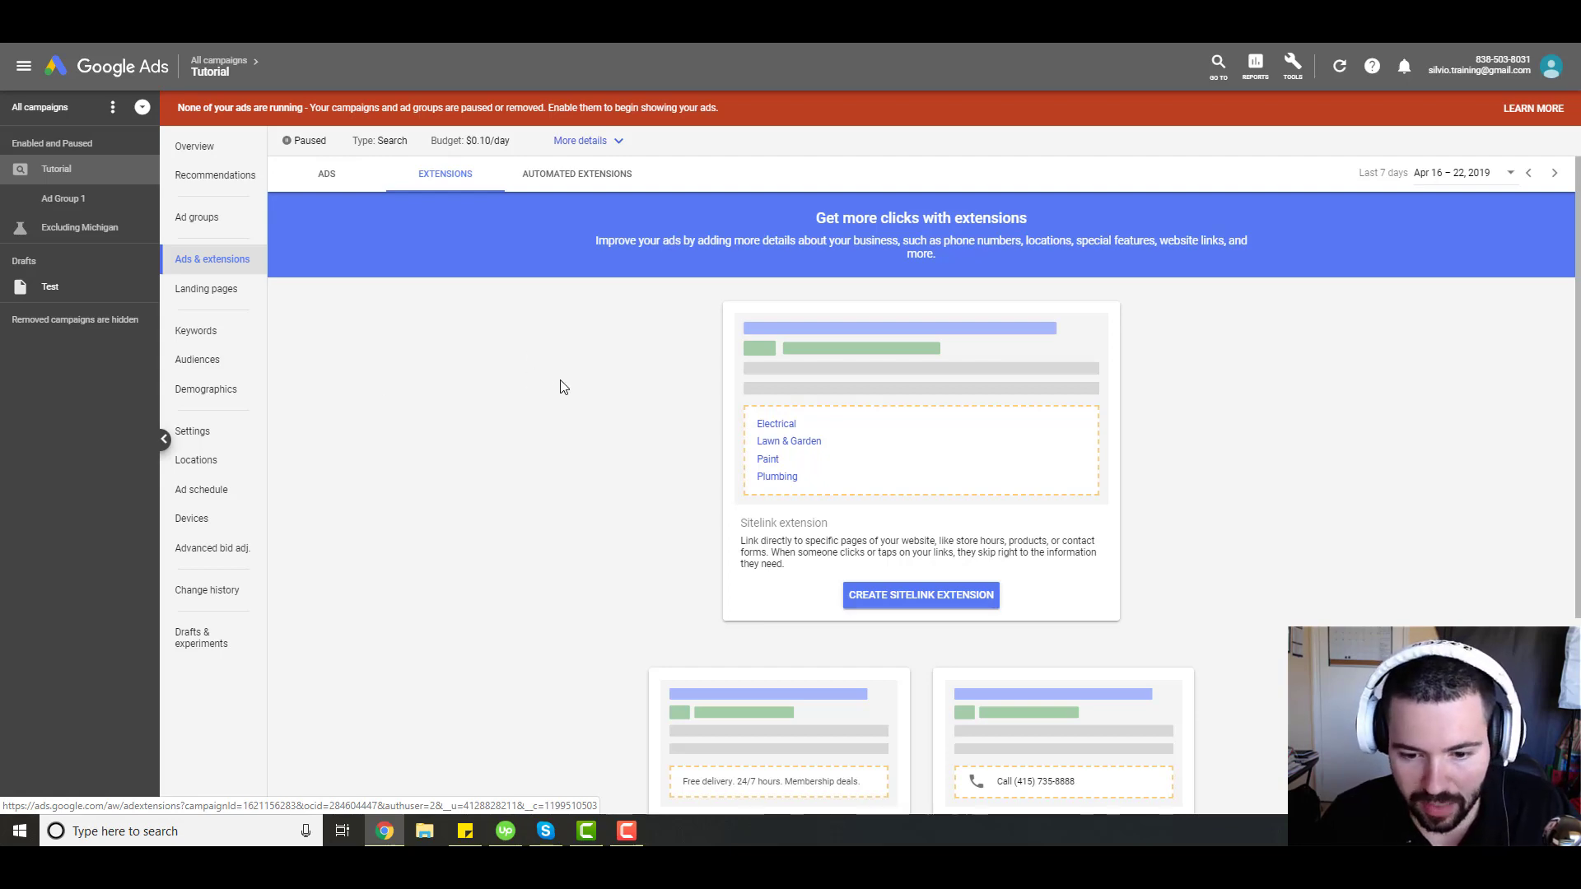
{"action": "scroll", "scroll_direction": "down", "scroll_amount": 3}
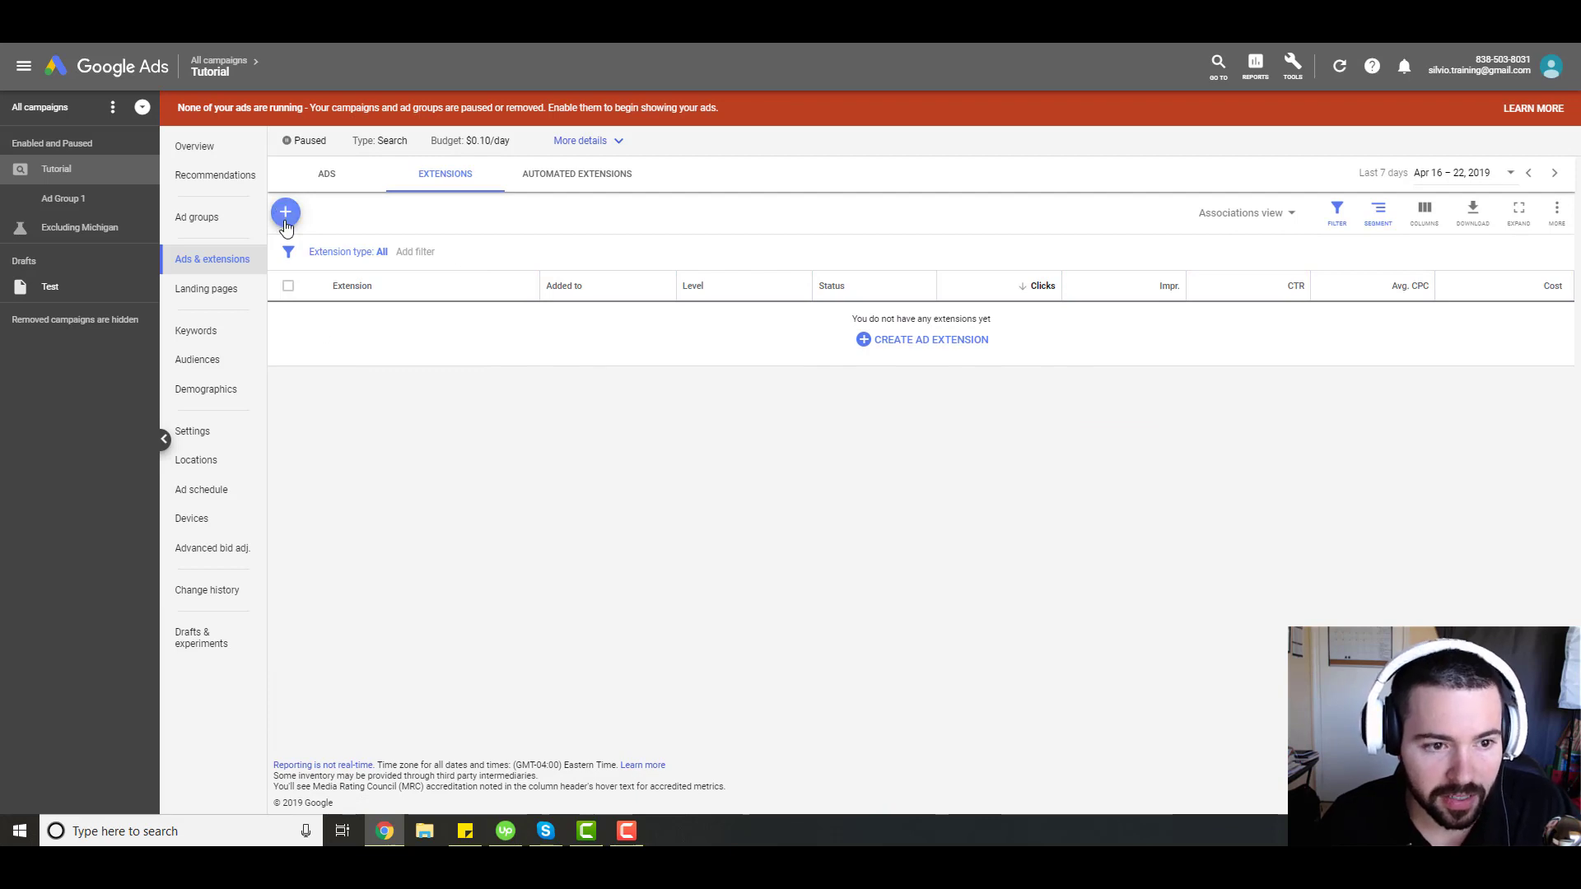
- Add a new structured snippet extension to the Tutorial campaign
{"action": "left_click", "coordinate": [286, 212]}
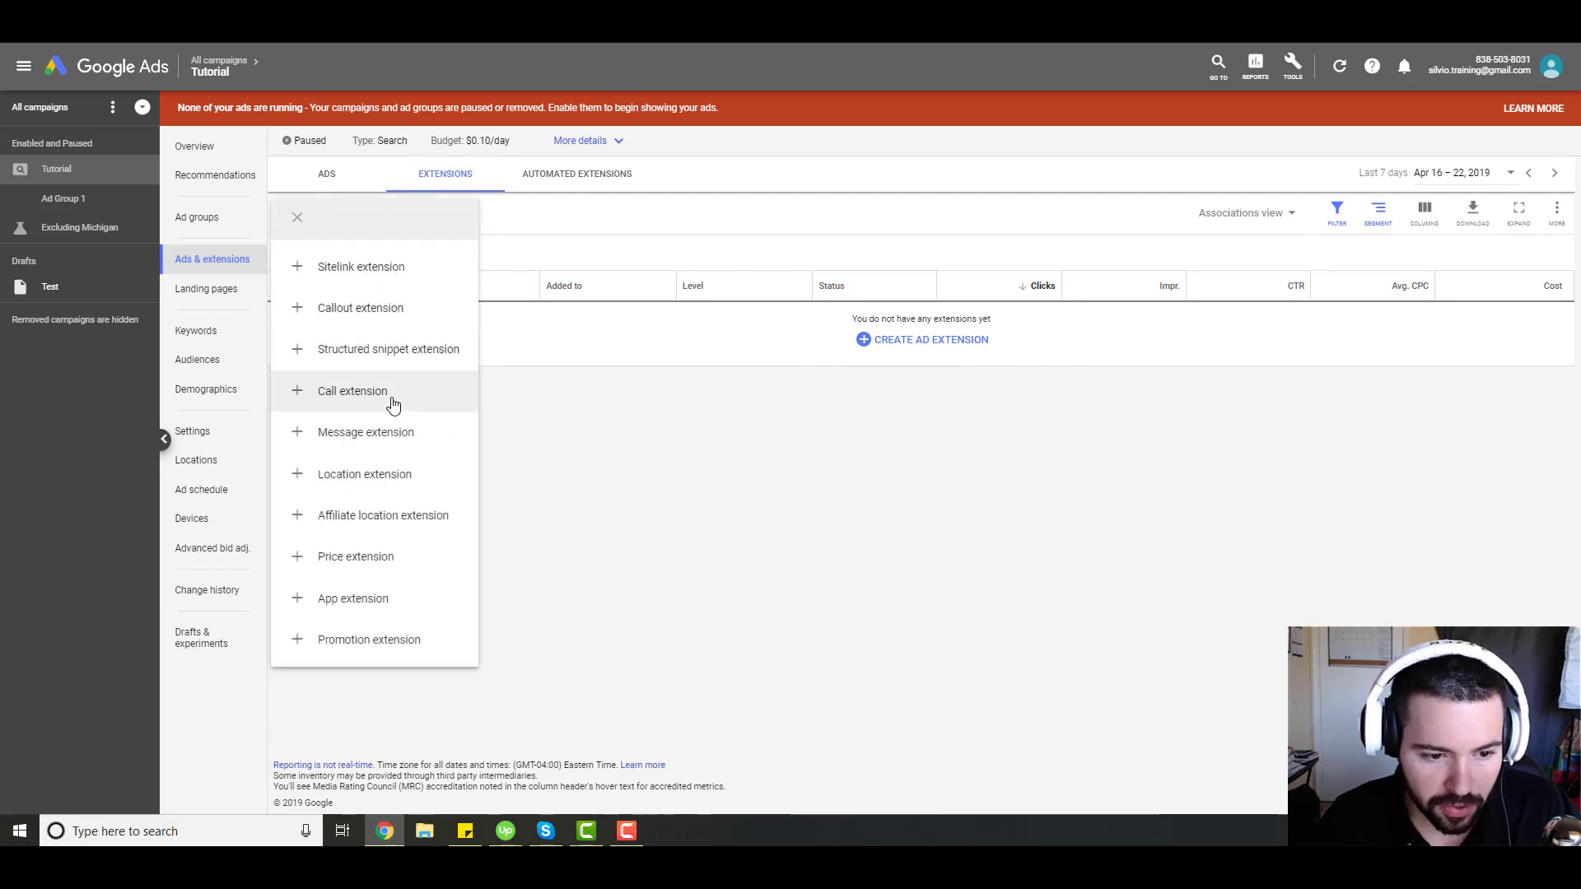
{"action": "mouse_move", "coordinate": [408, 349]}
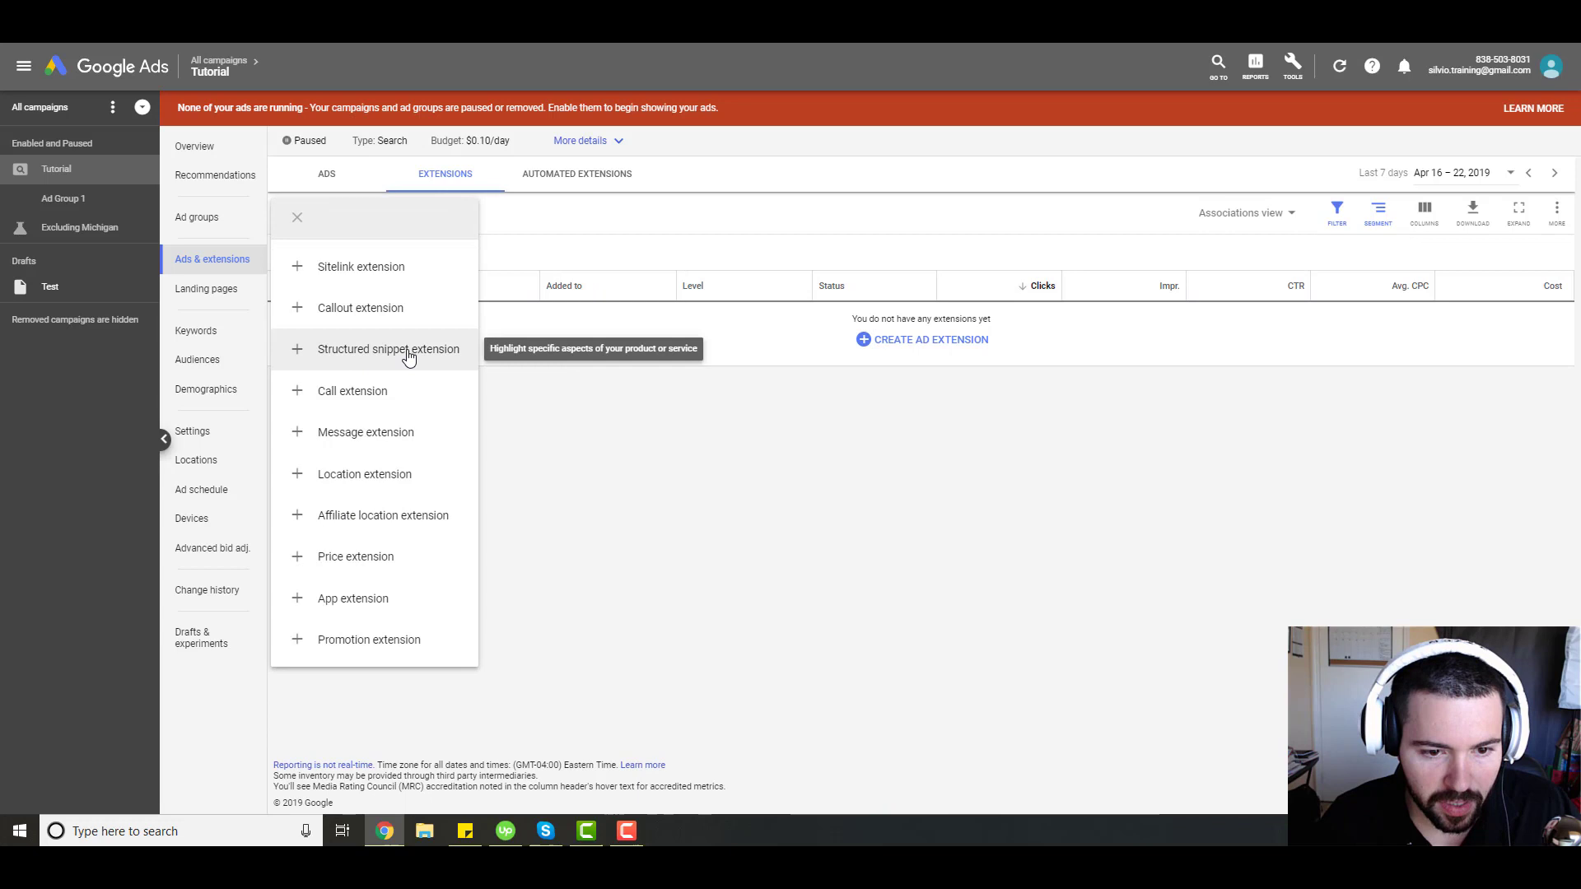
{"action": "left_click", "coordinate": [388, 349]}
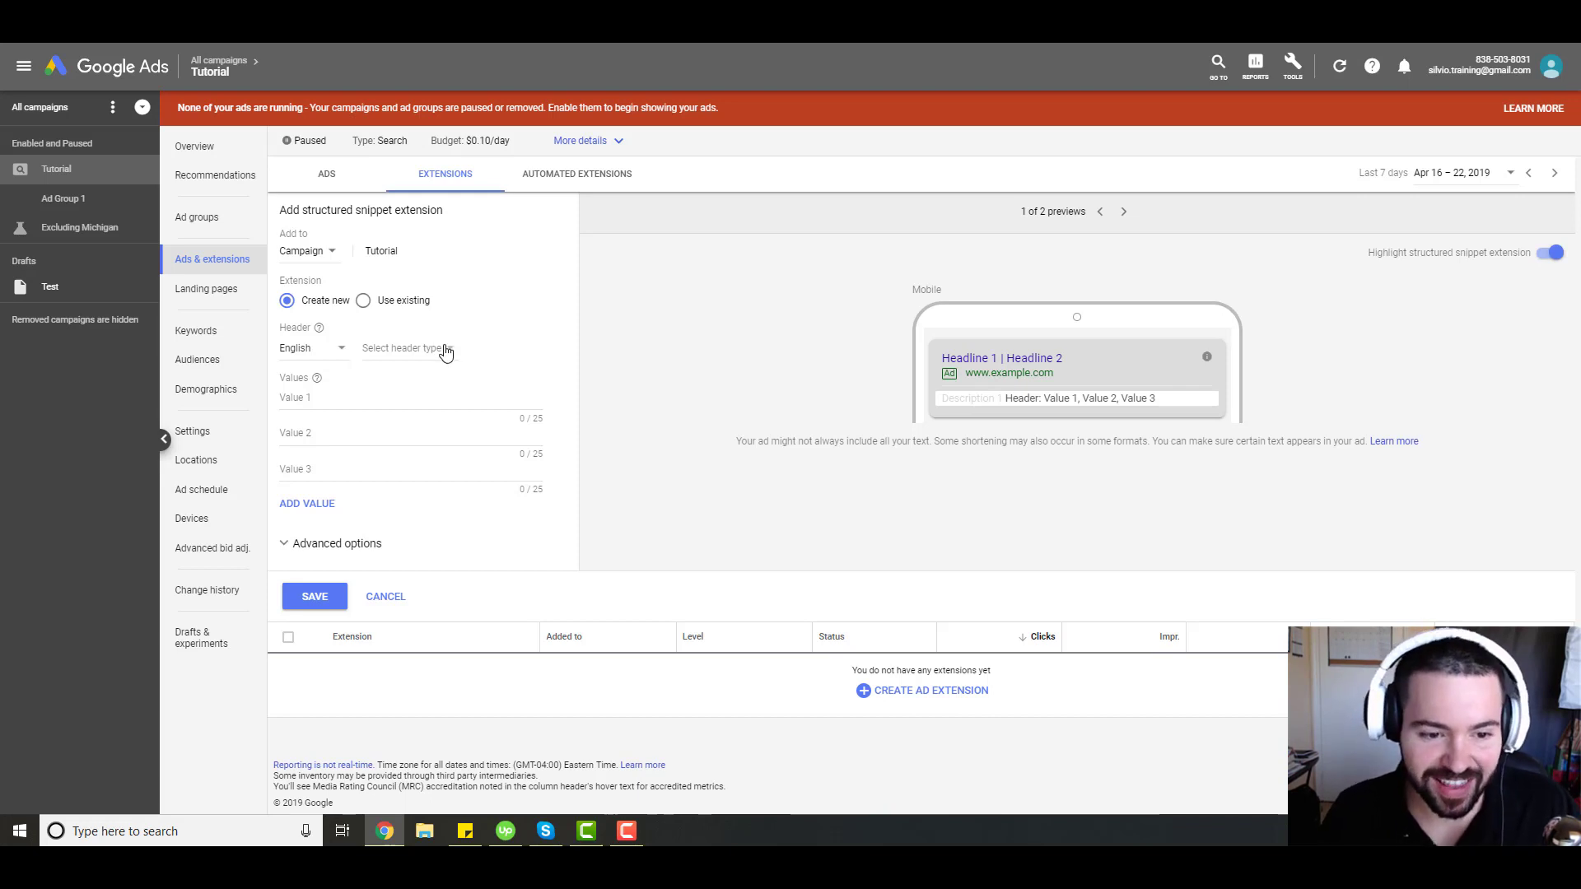
- Choose Service catalog from the snippet header type list
{"action": "left_click", "coordinate": [413, 348]}
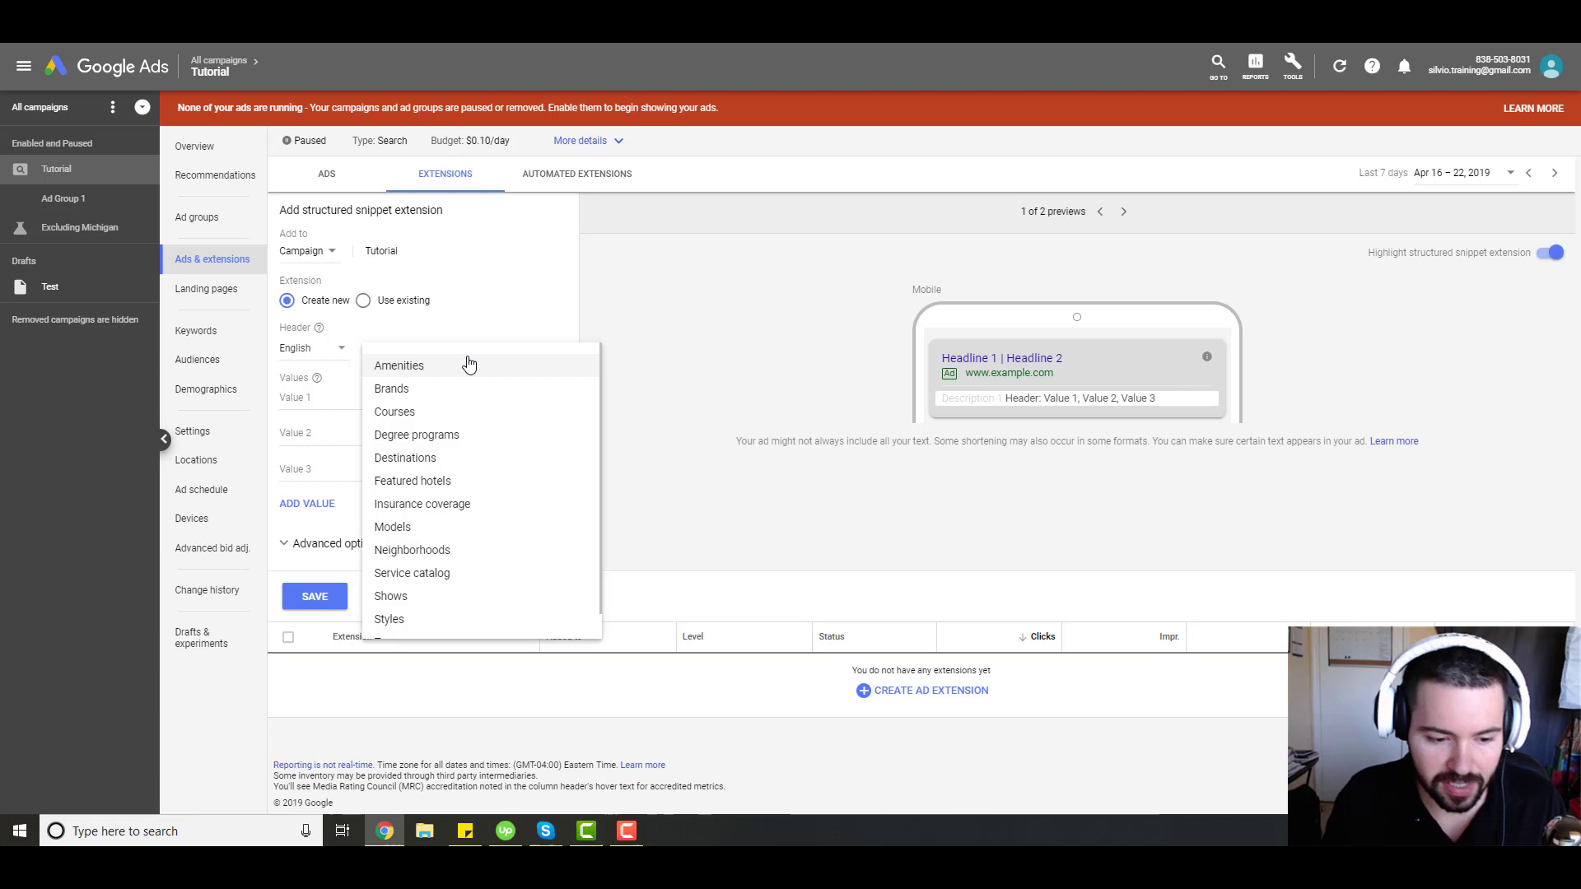
{"action": "scroll", "scroll_direction": "down", "scroll_amount": 3}
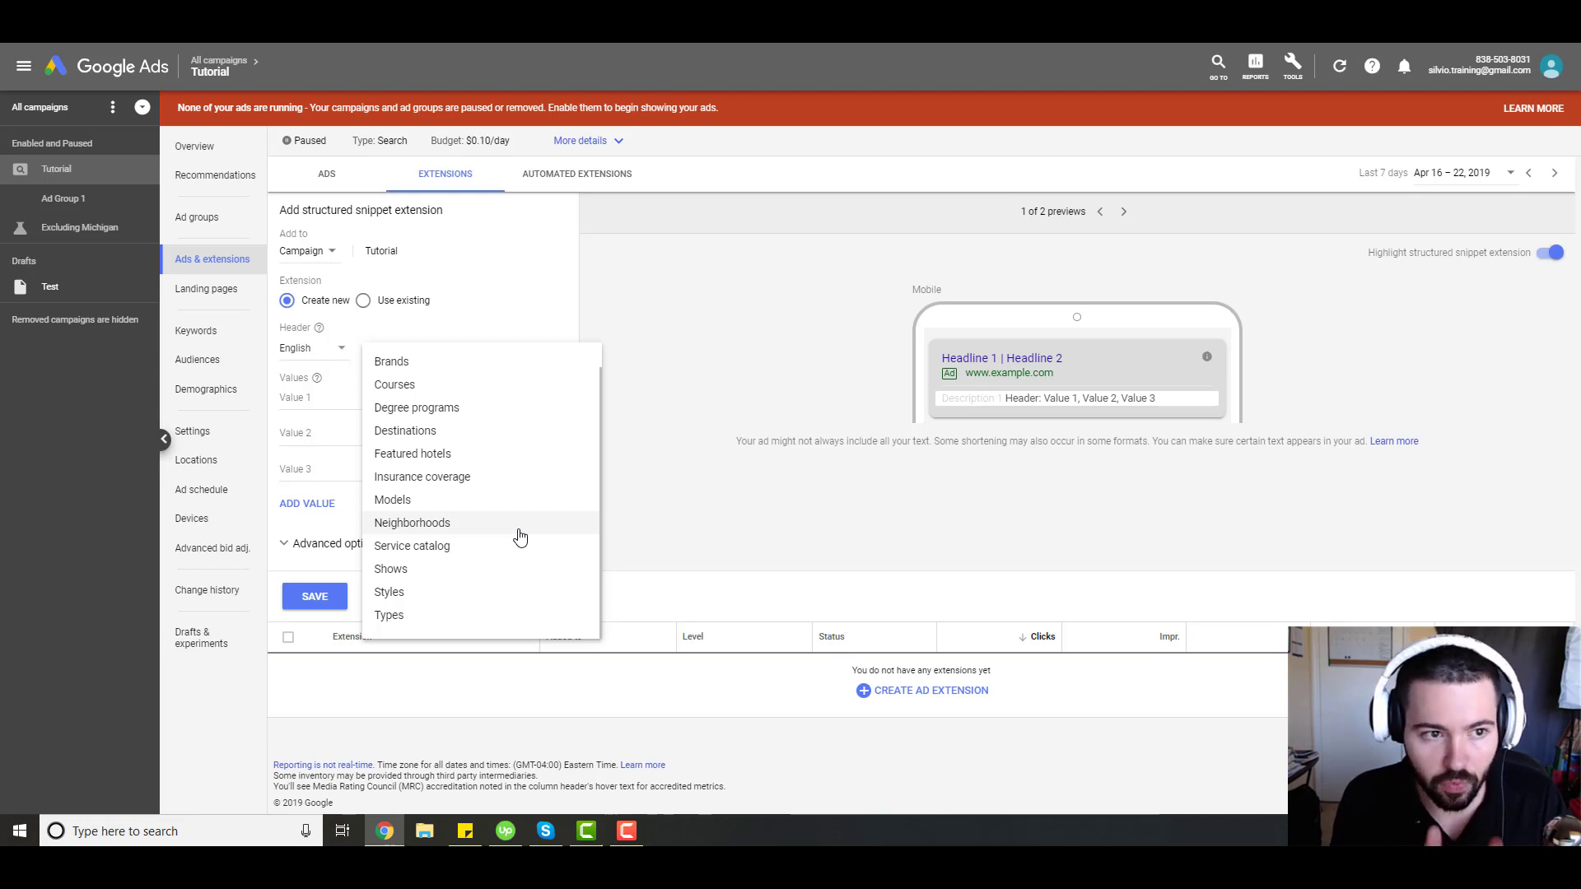
{"action": "mouse_move", "coordinate": [494, 575]}
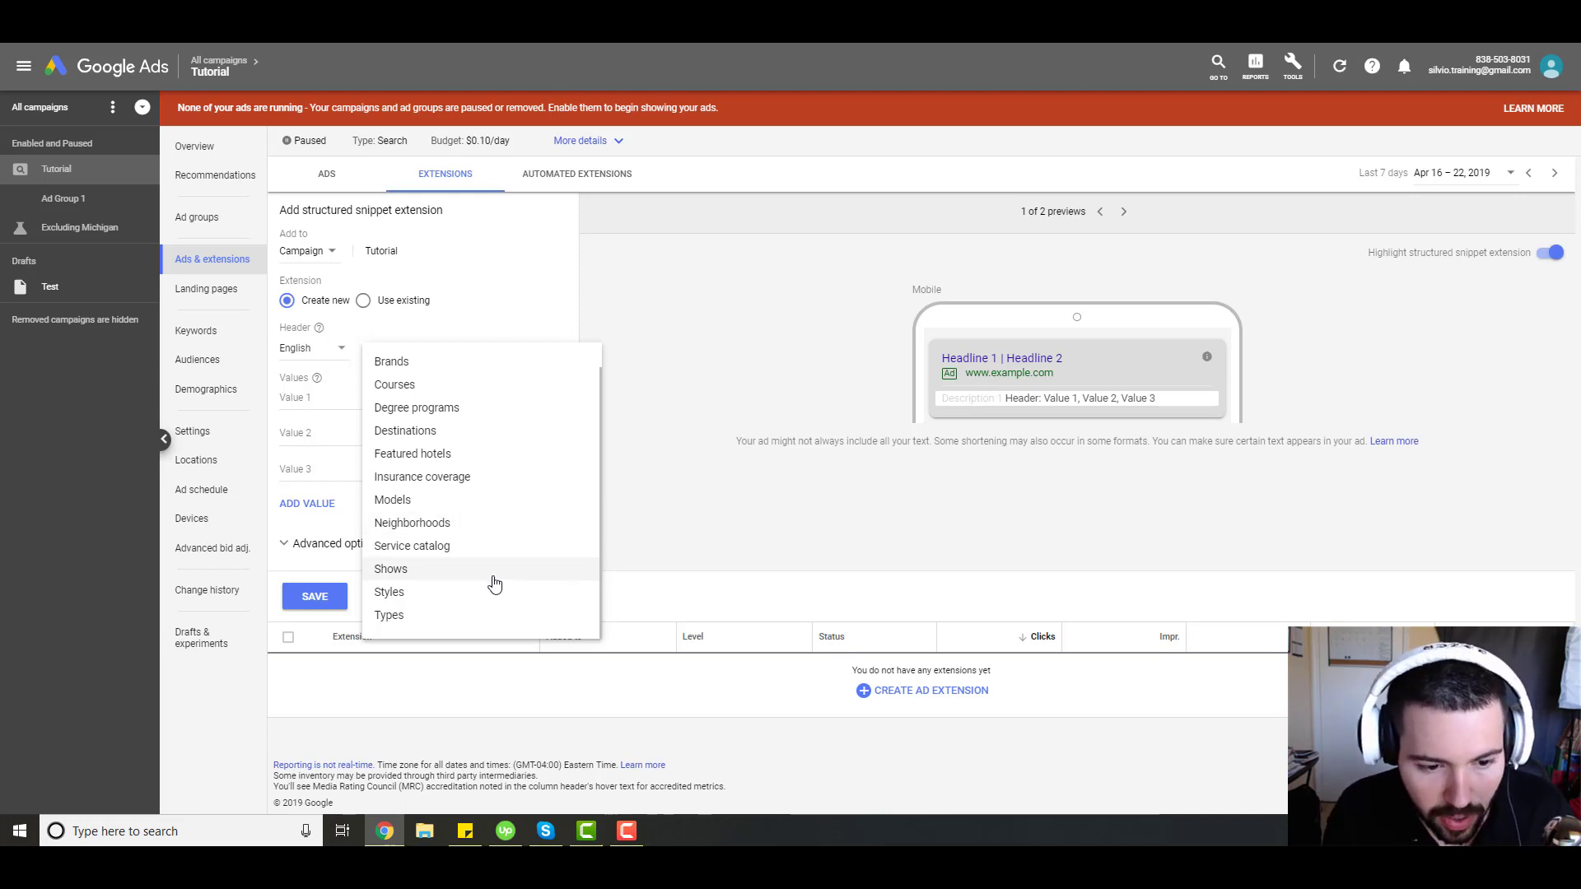
{"action": "left_click", "coordinate": [412, 545]}
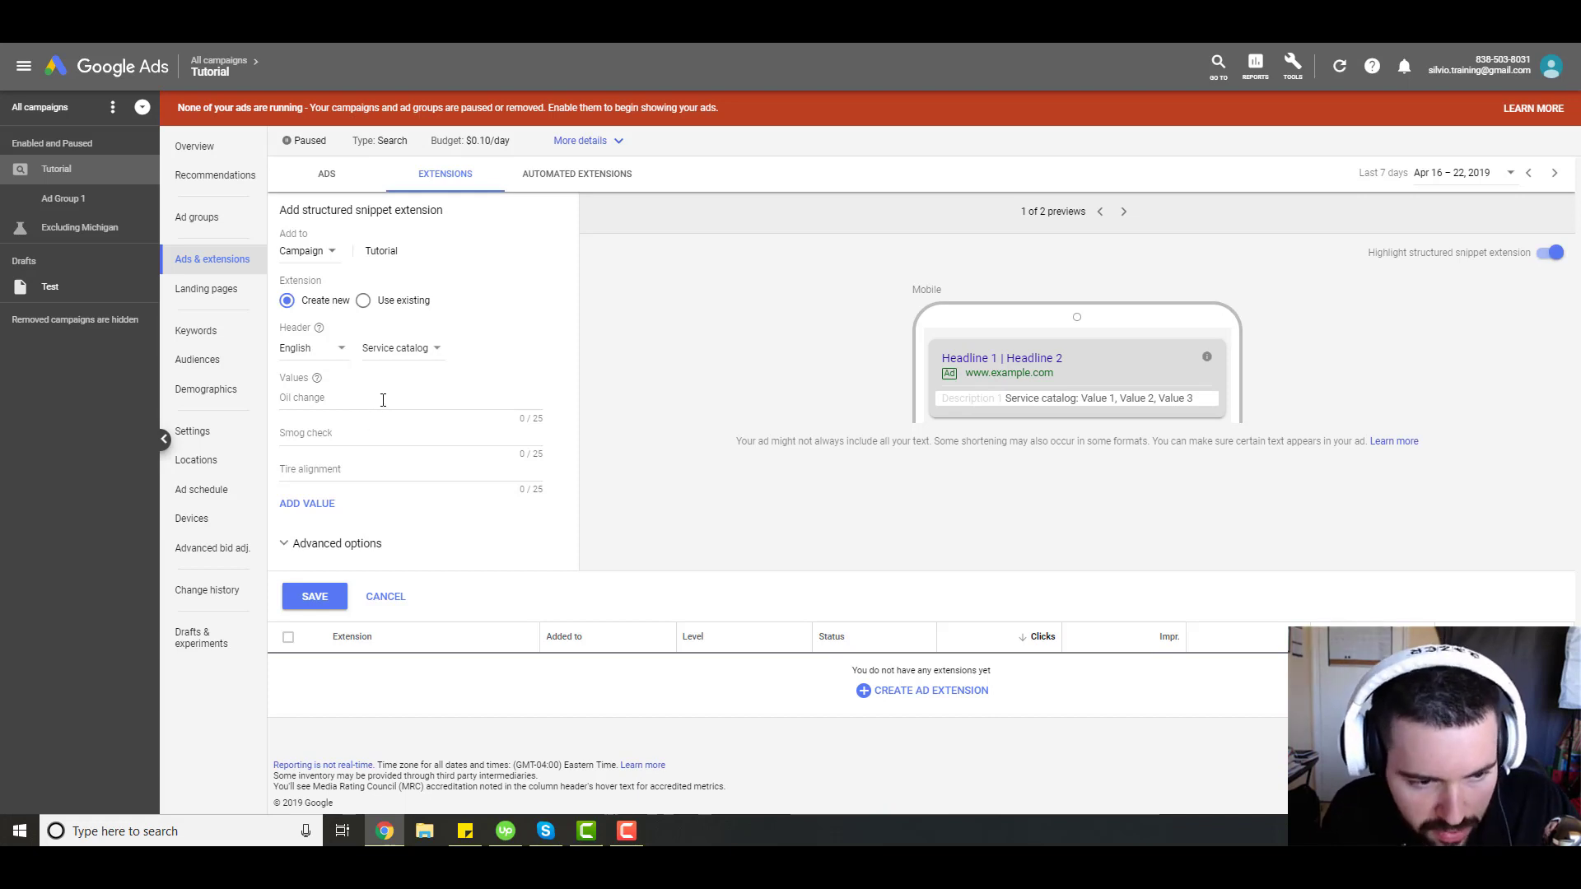
- Enter Oil Change and Smog Check as values and add two more value fields
{"action": "type", "text": "0"}
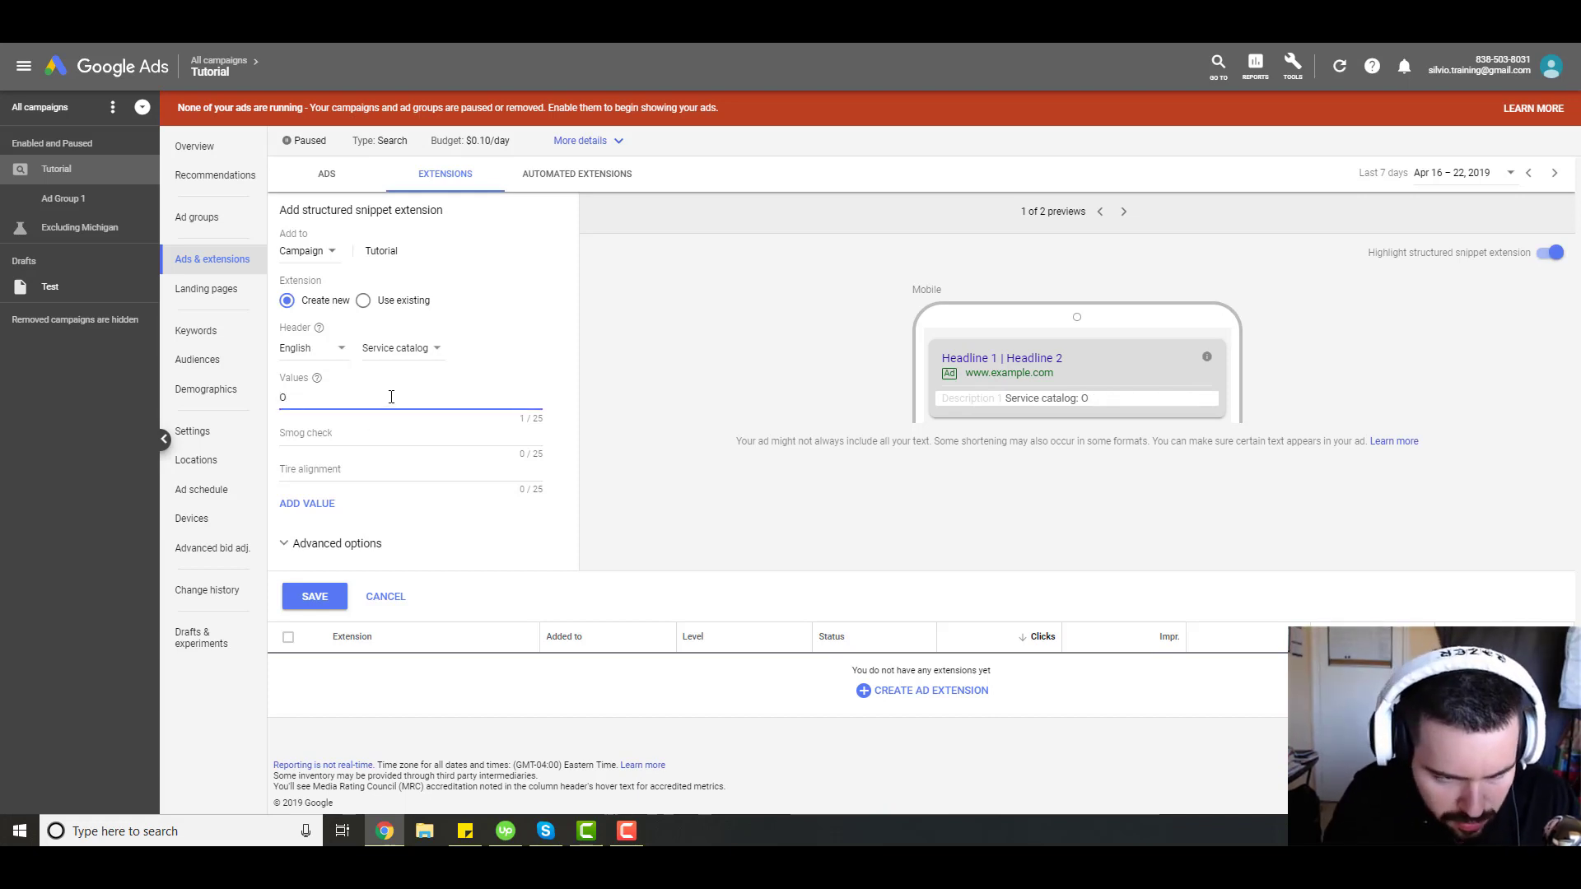
{"action": "type", "text": "Oil Change"}
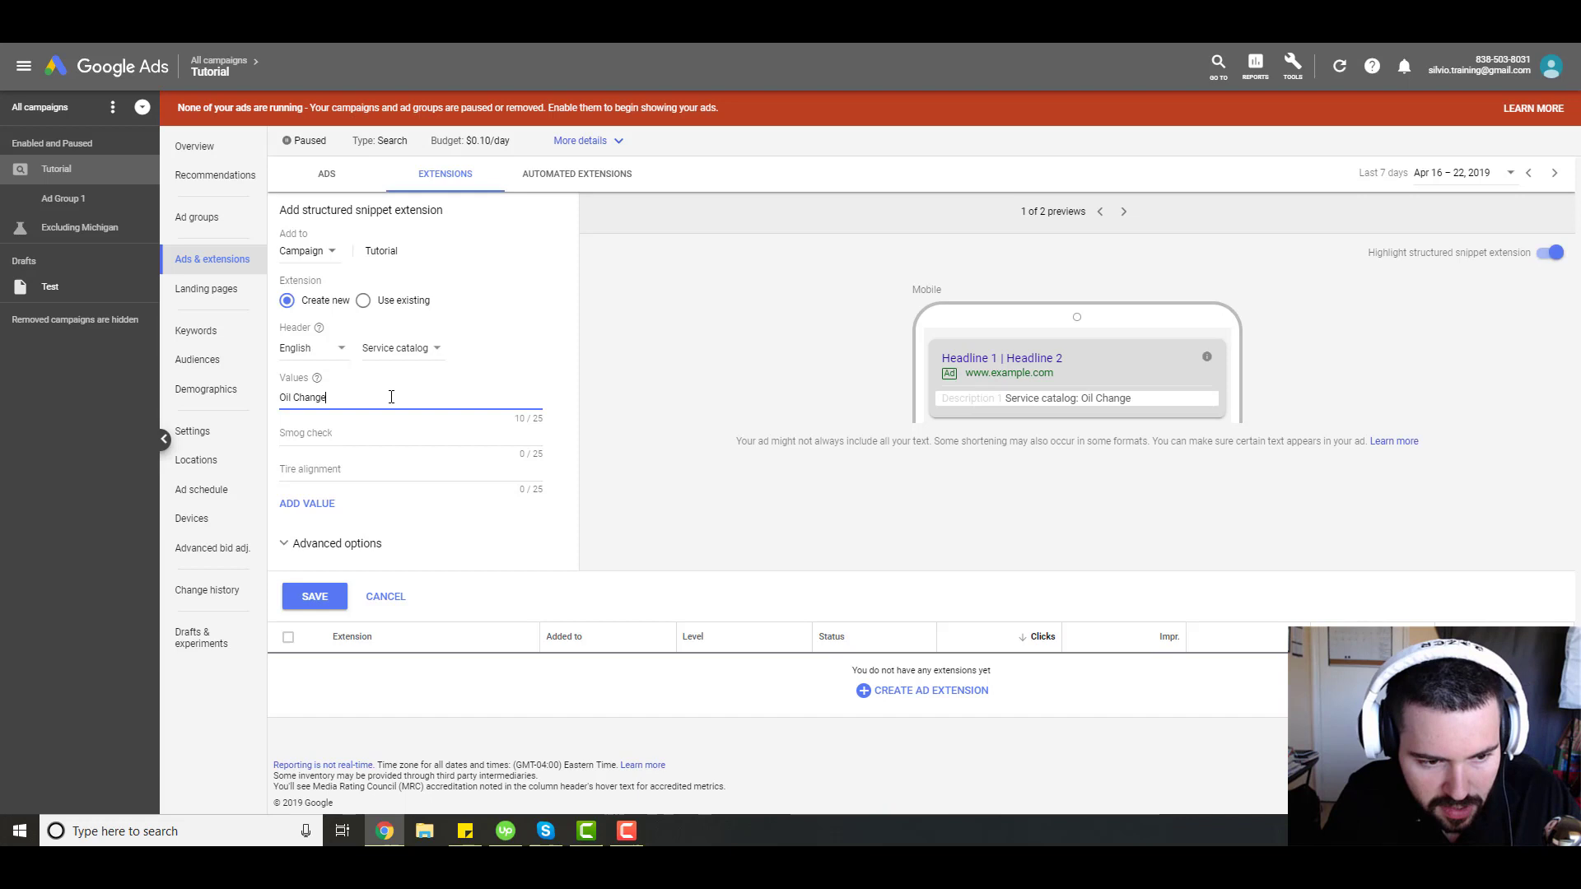
{"action": "type", "text": "Smog Check"}
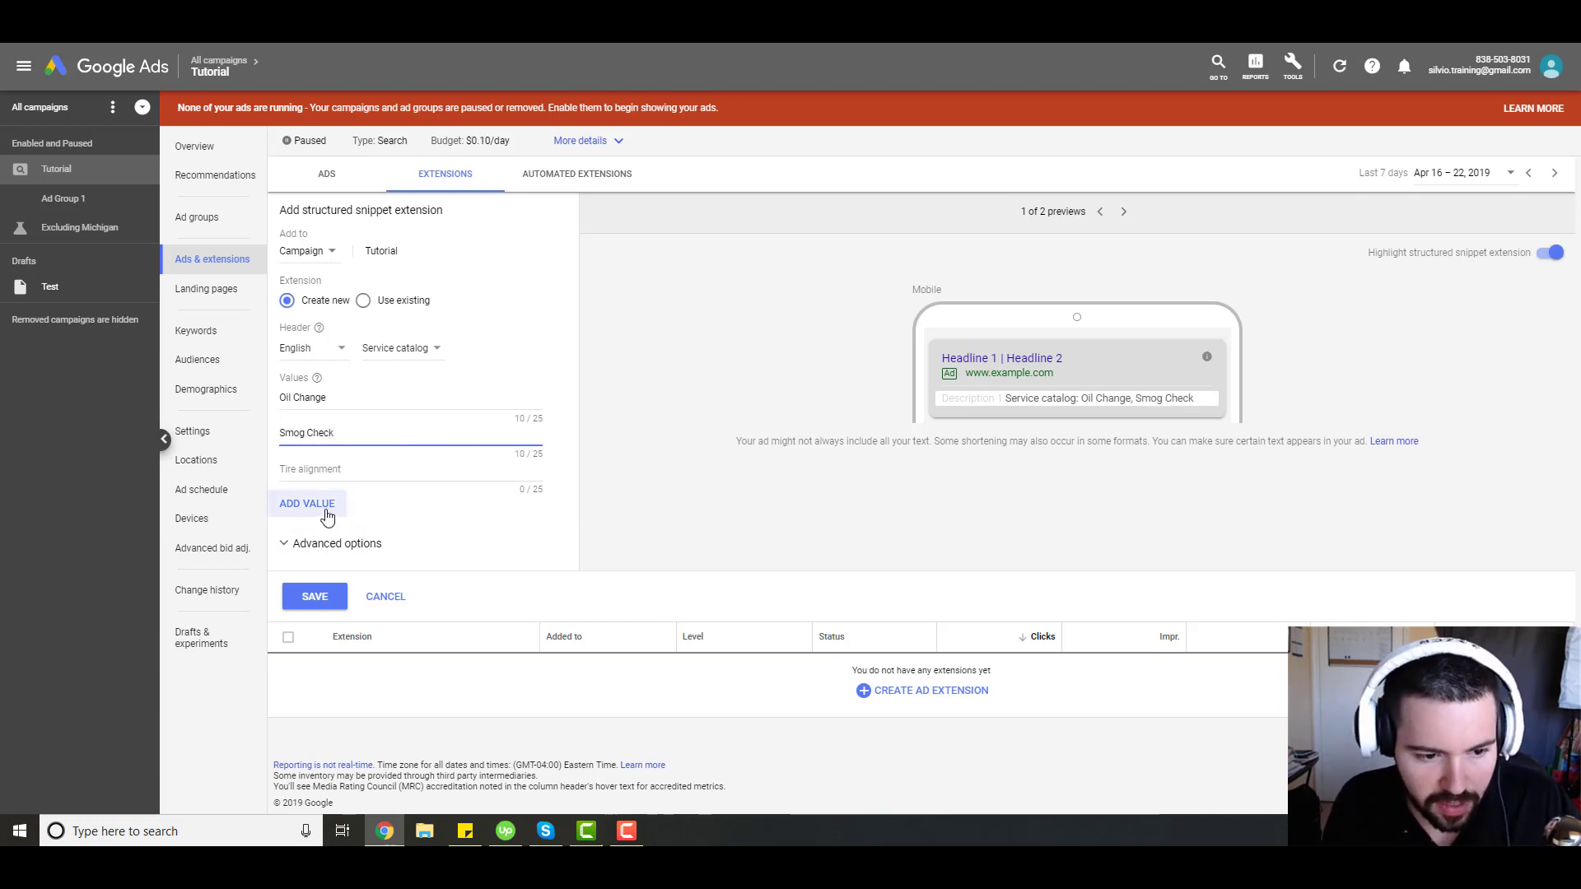
{"action": "left_click", "coordinate": [306, 503]}
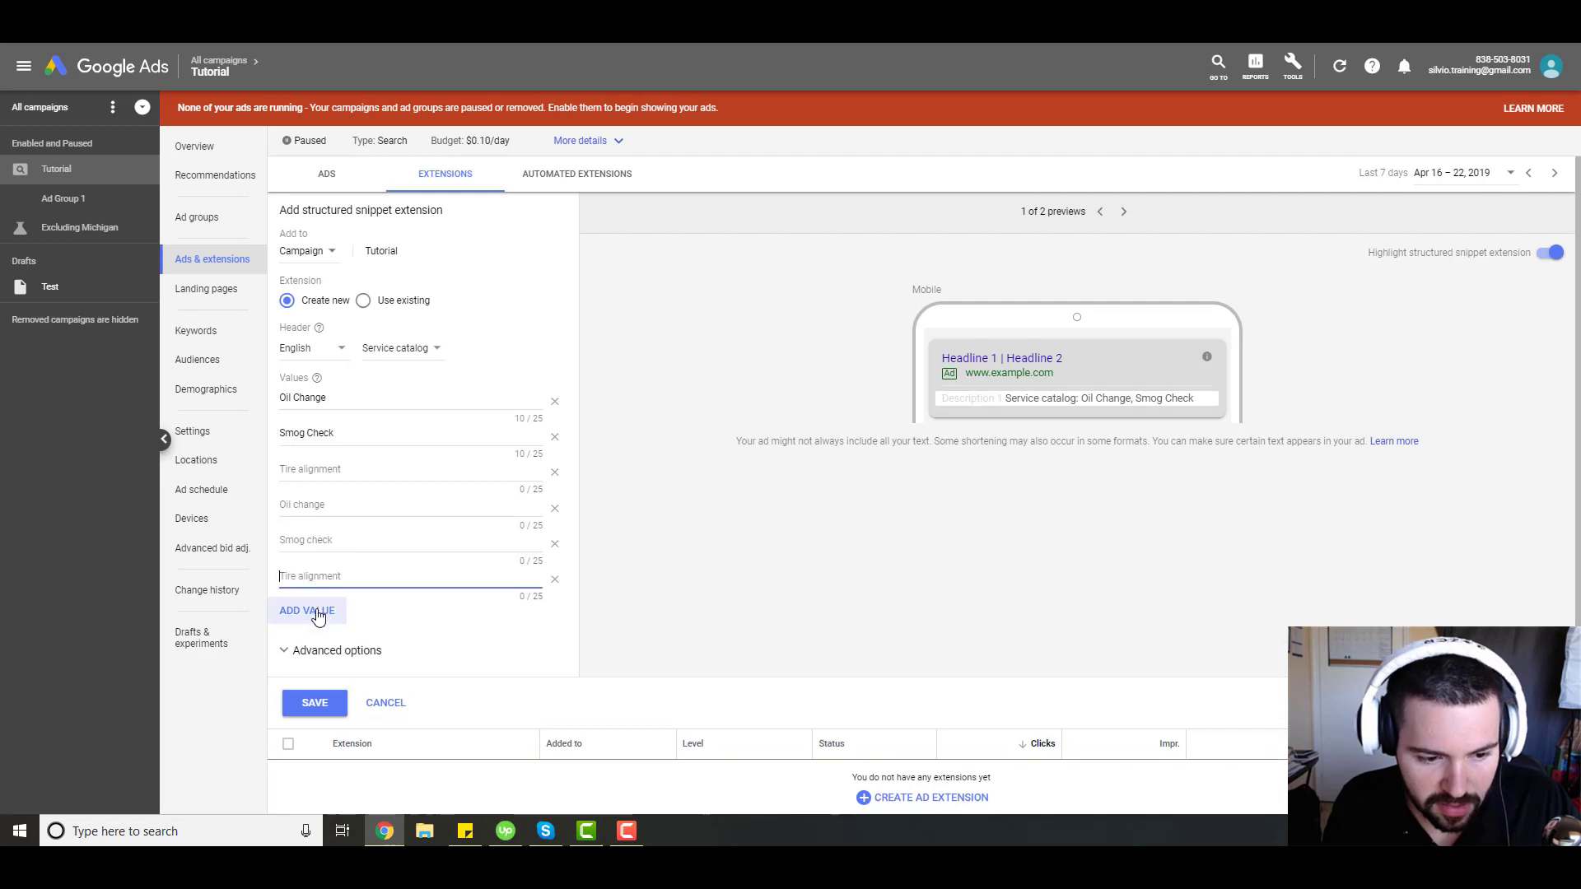
{"action": "left_click", "coordinate": [307, 610]}
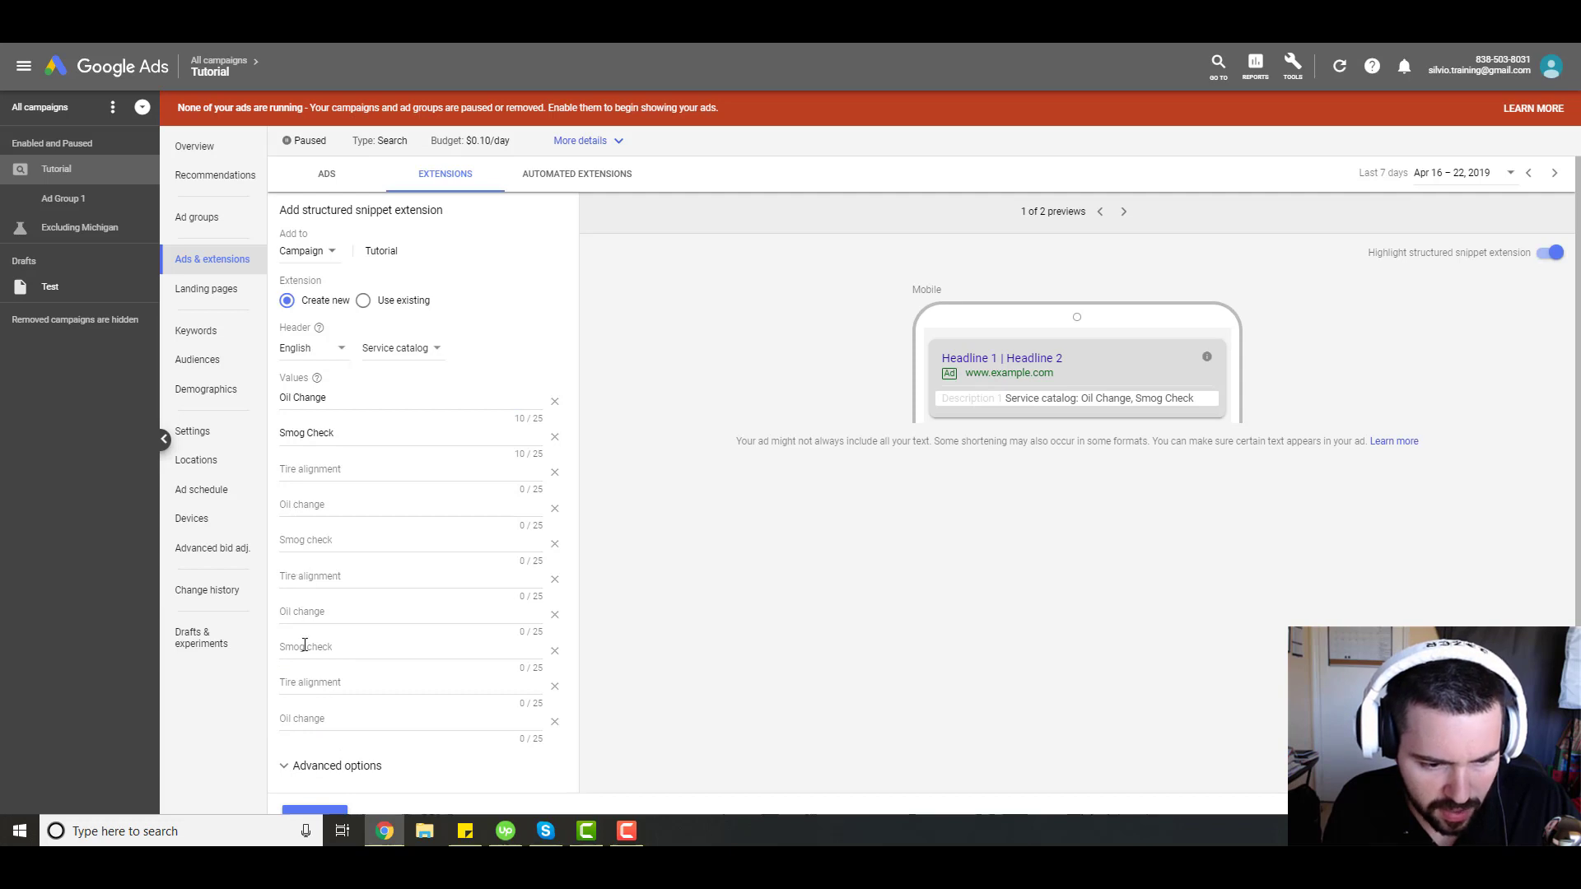
{"action": "scroll", "scroll_direction": "down", "scroll_amount": 3}
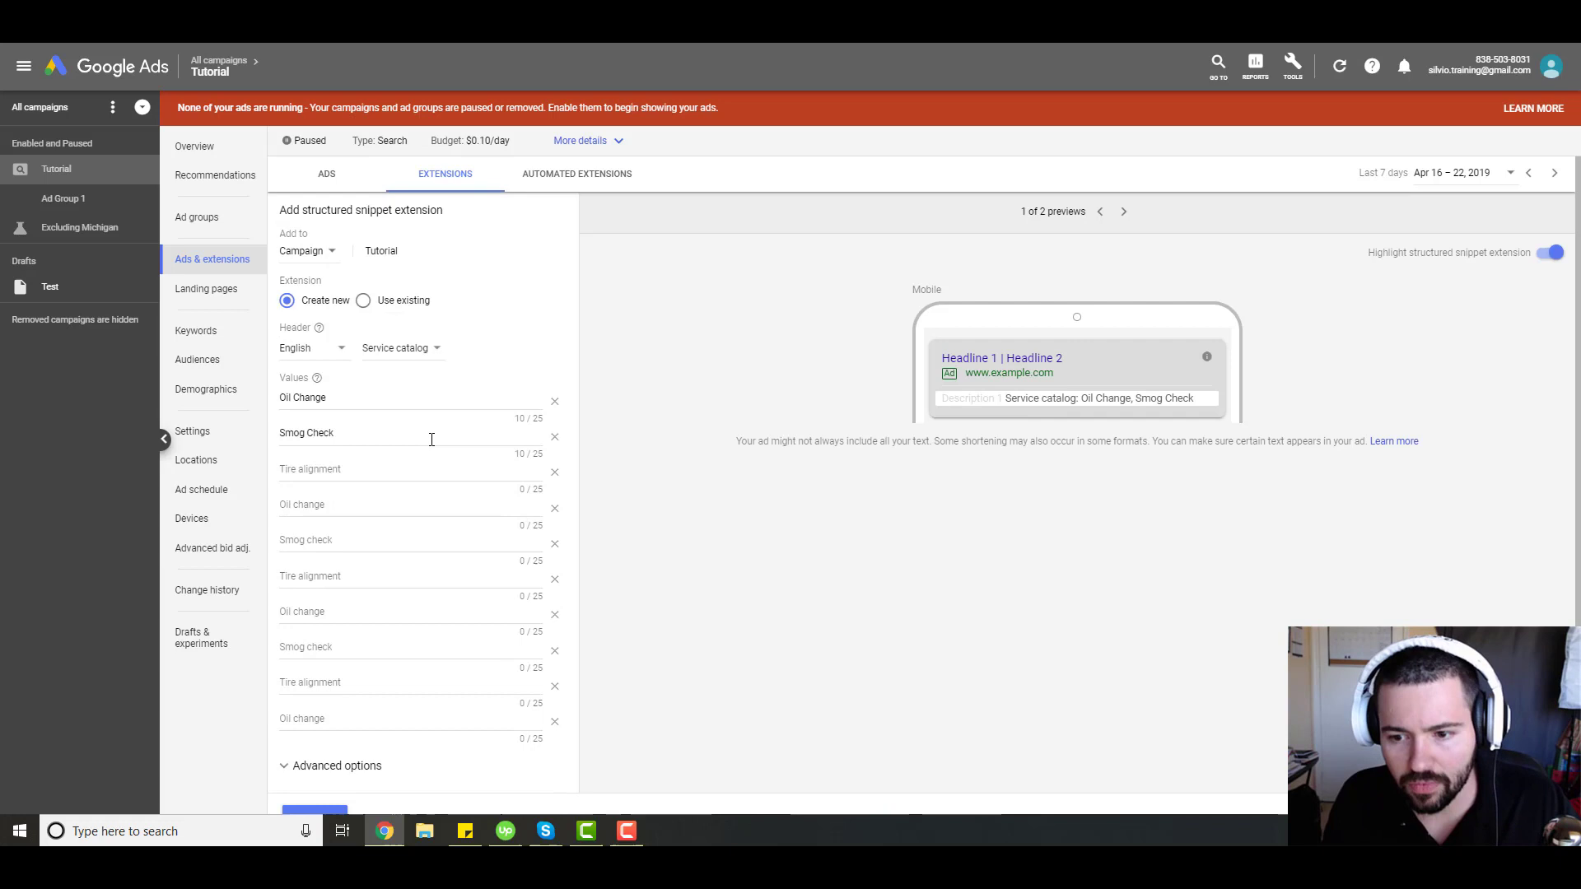
{"action": "scroll", "scroll_direction": "down", "scroll_amount": 3}
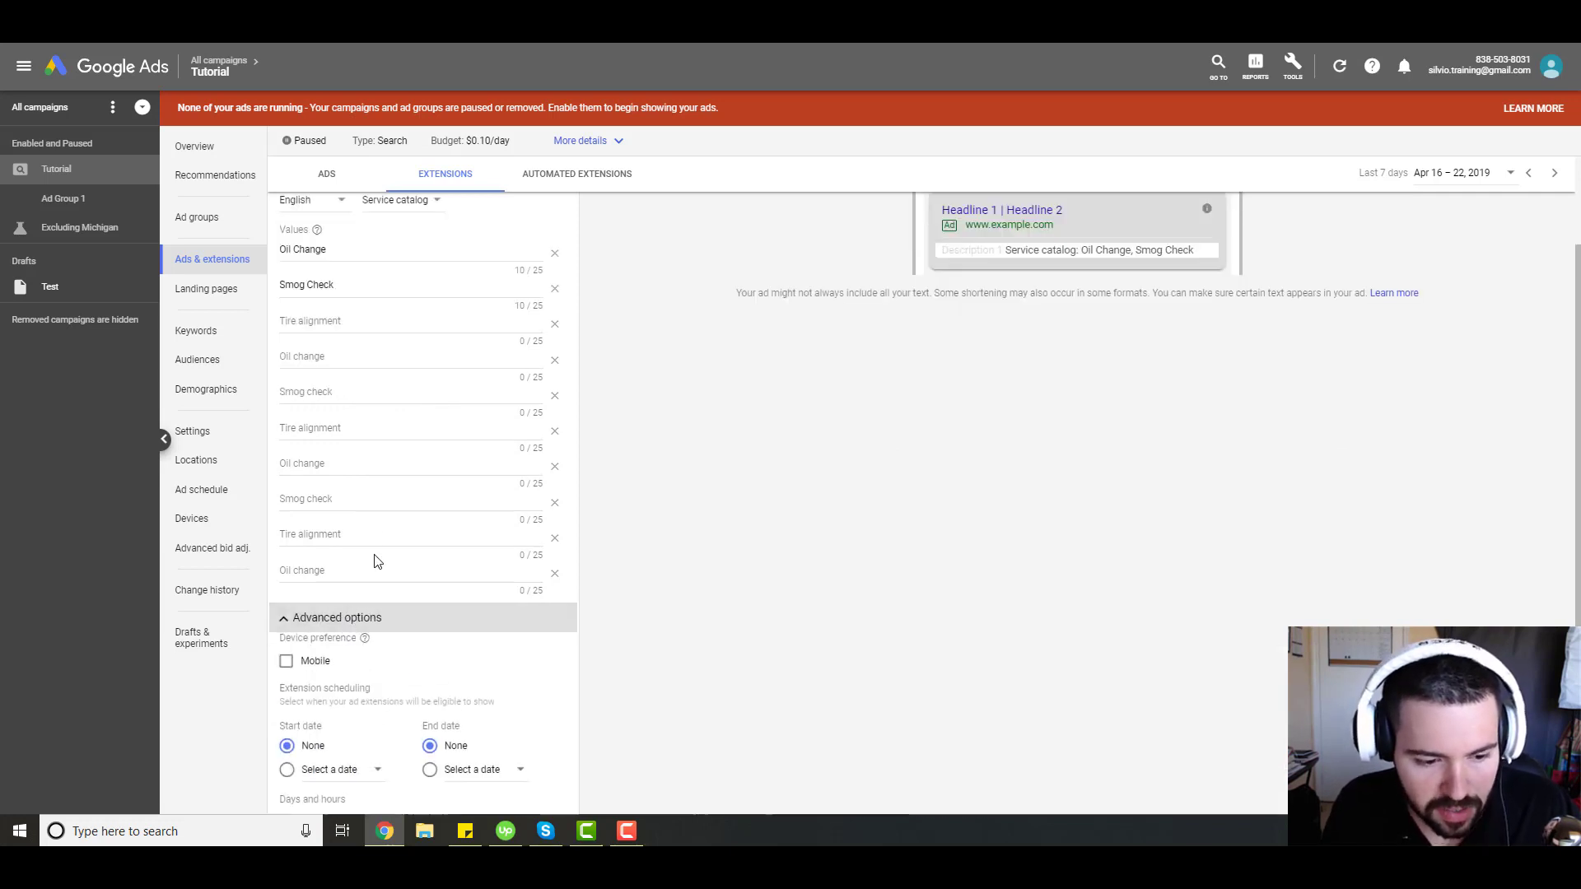
{"action": "scroll", "scroll_direction": "down", "scroll_amount": 3}
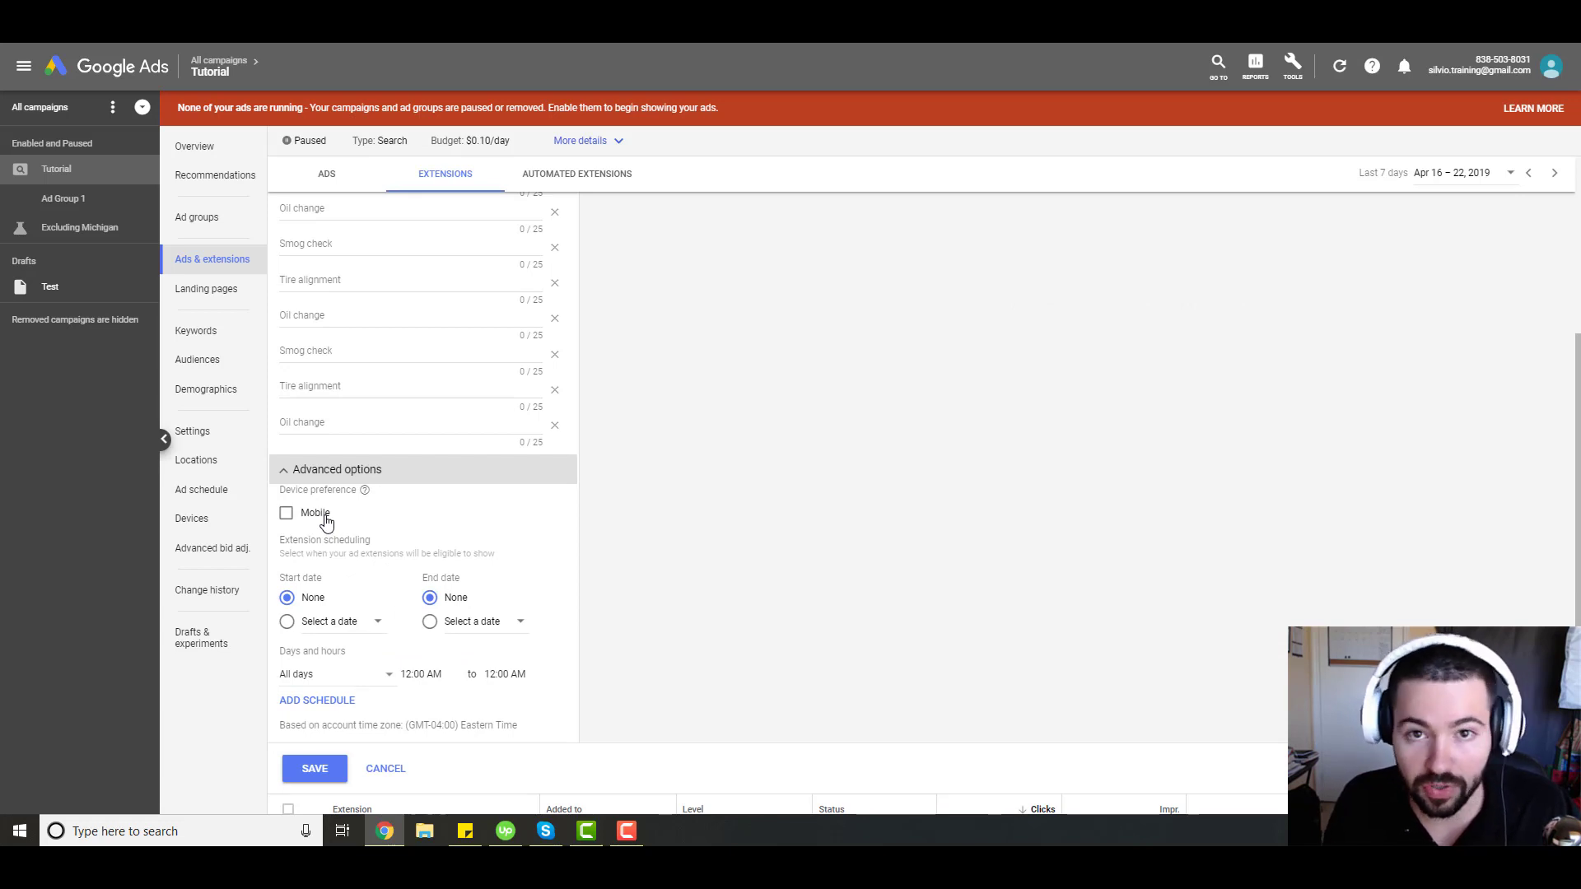
{"action": "mouse_move", "coordinate": [406, 524]}
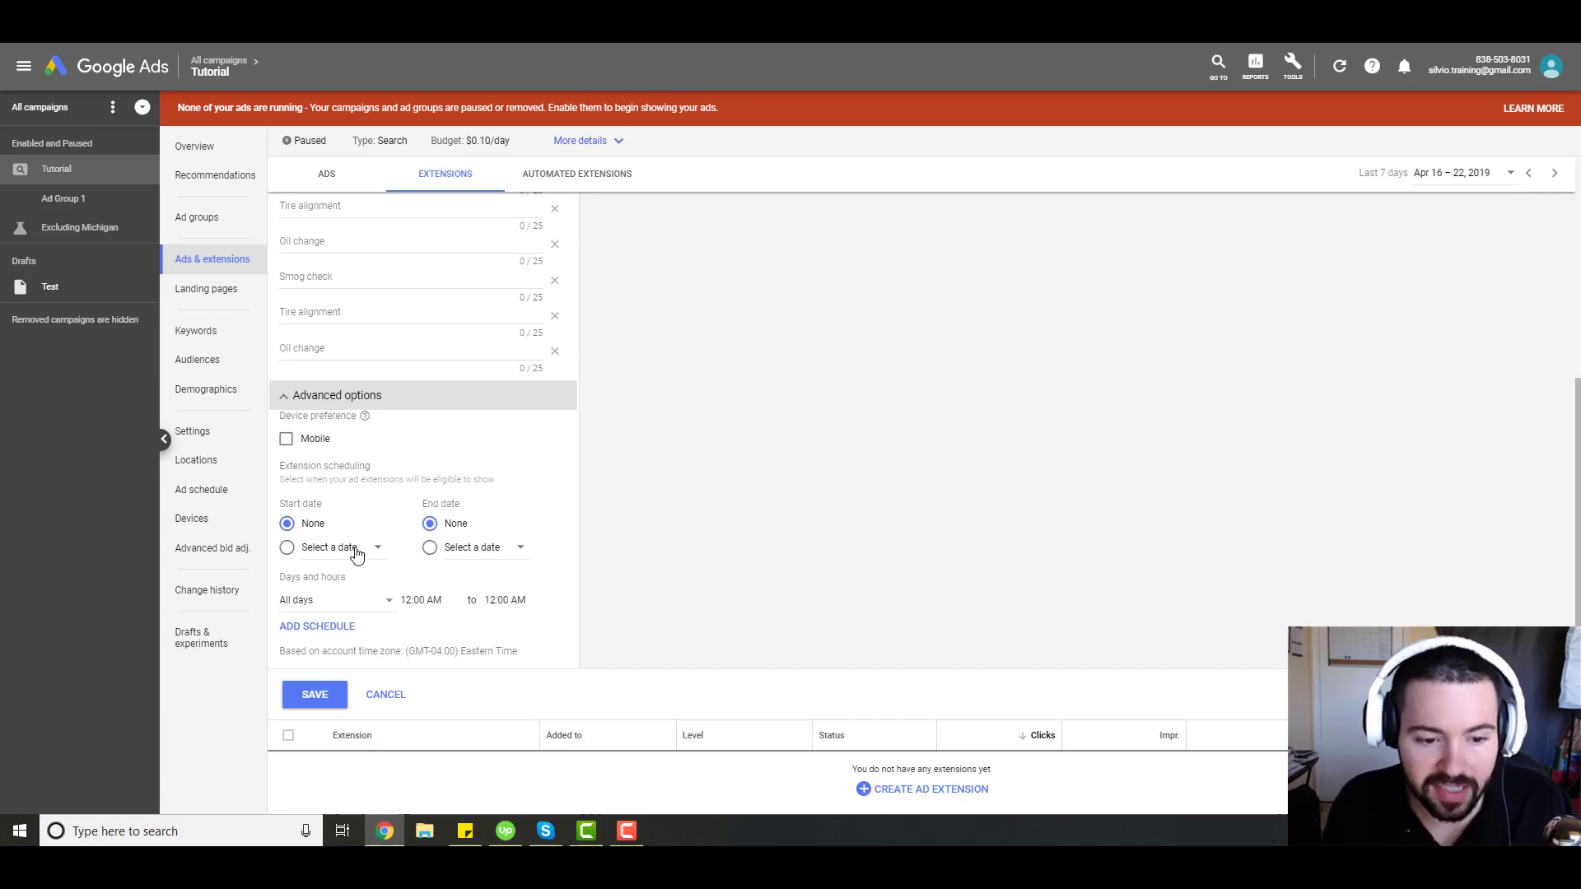
{"action": "mouse_move", "coordinate": [480, 566]}
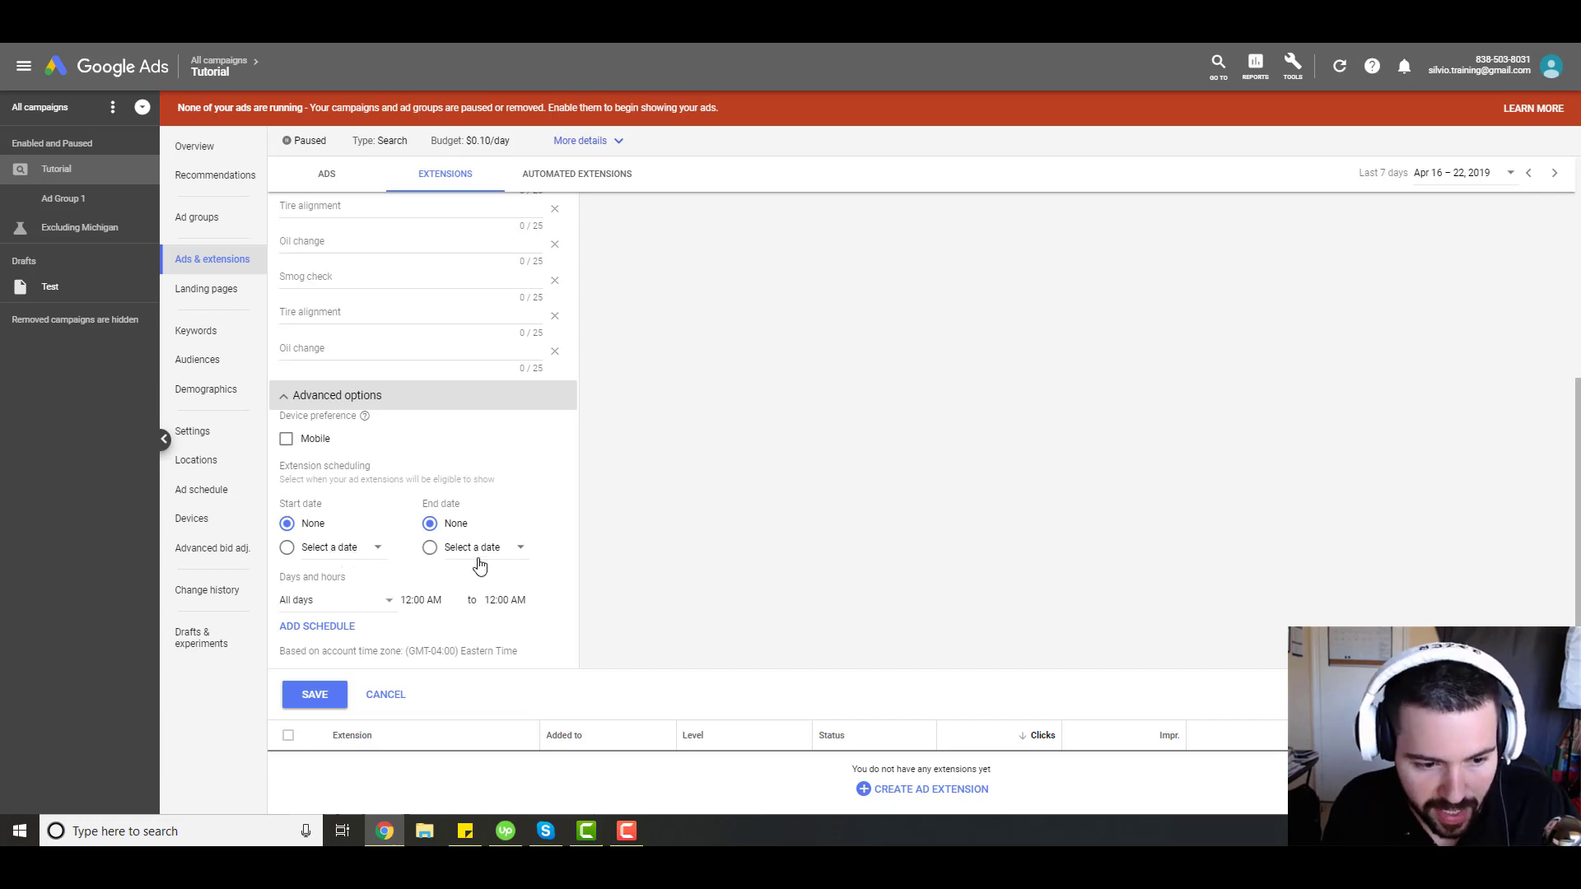
{"action": "mouse_move", "coordinate": [324, 625]}
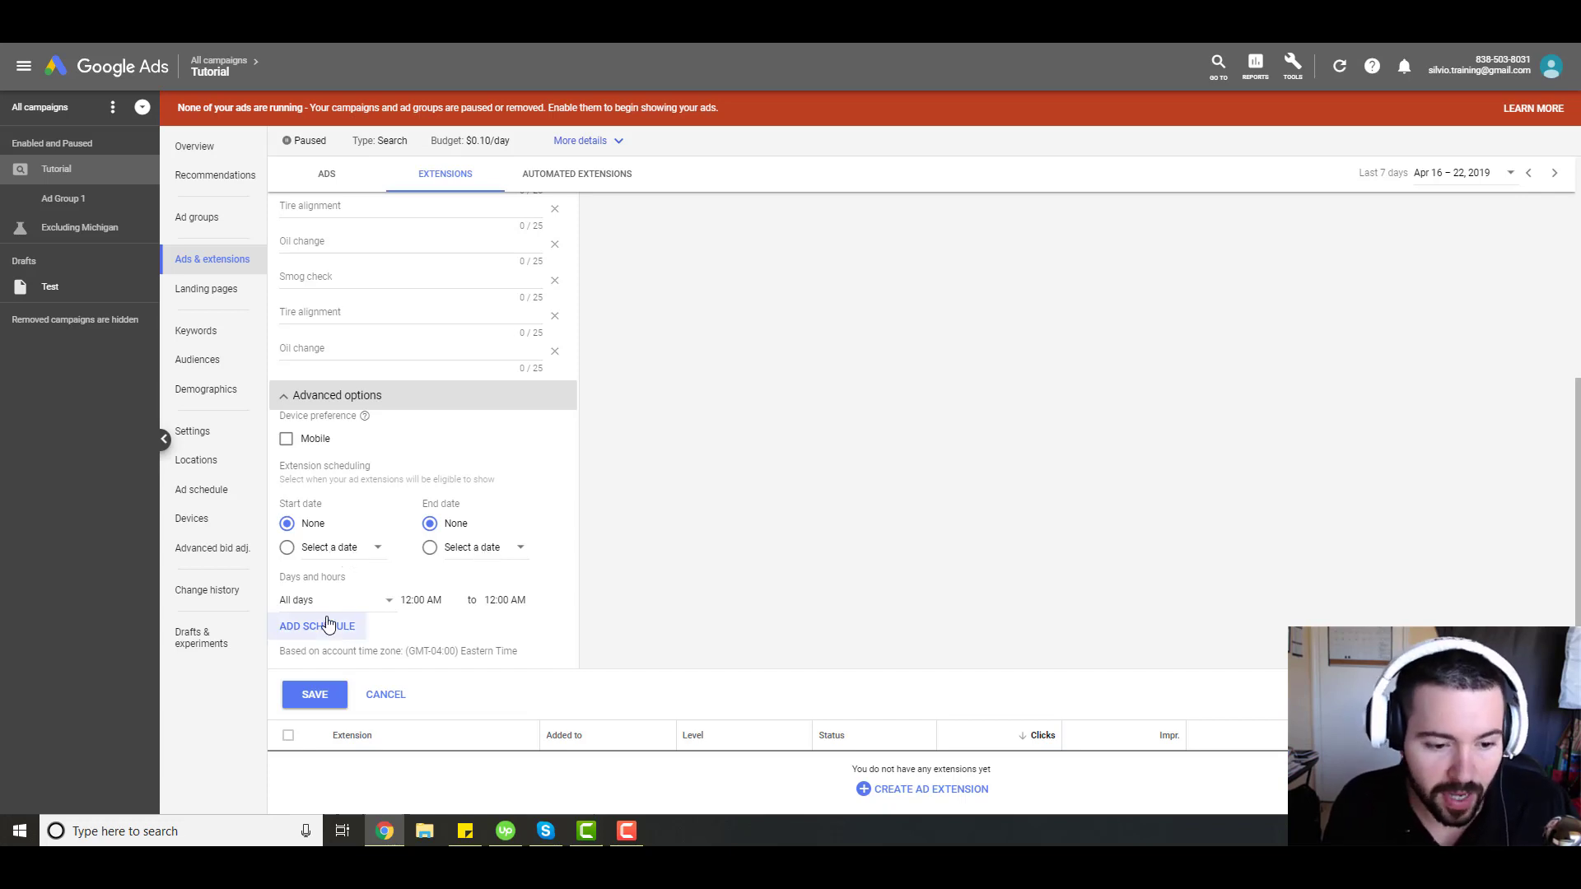
{"action": "mouse_move", "coordinate": [439, 601]}
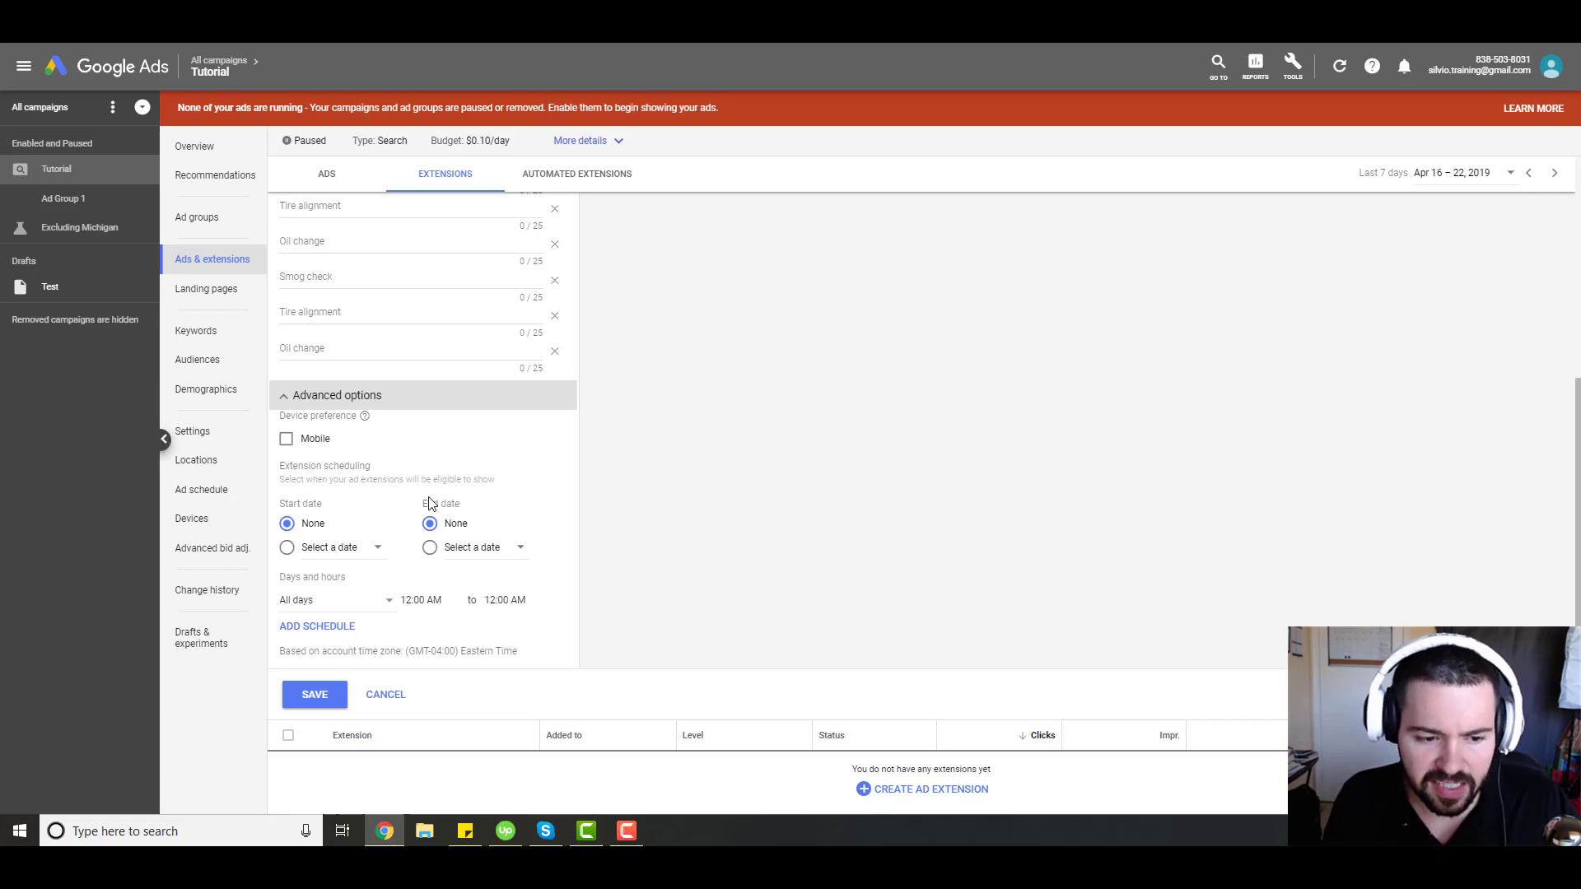
{"action": "mouse_move", "coordinate": [401, 551]}
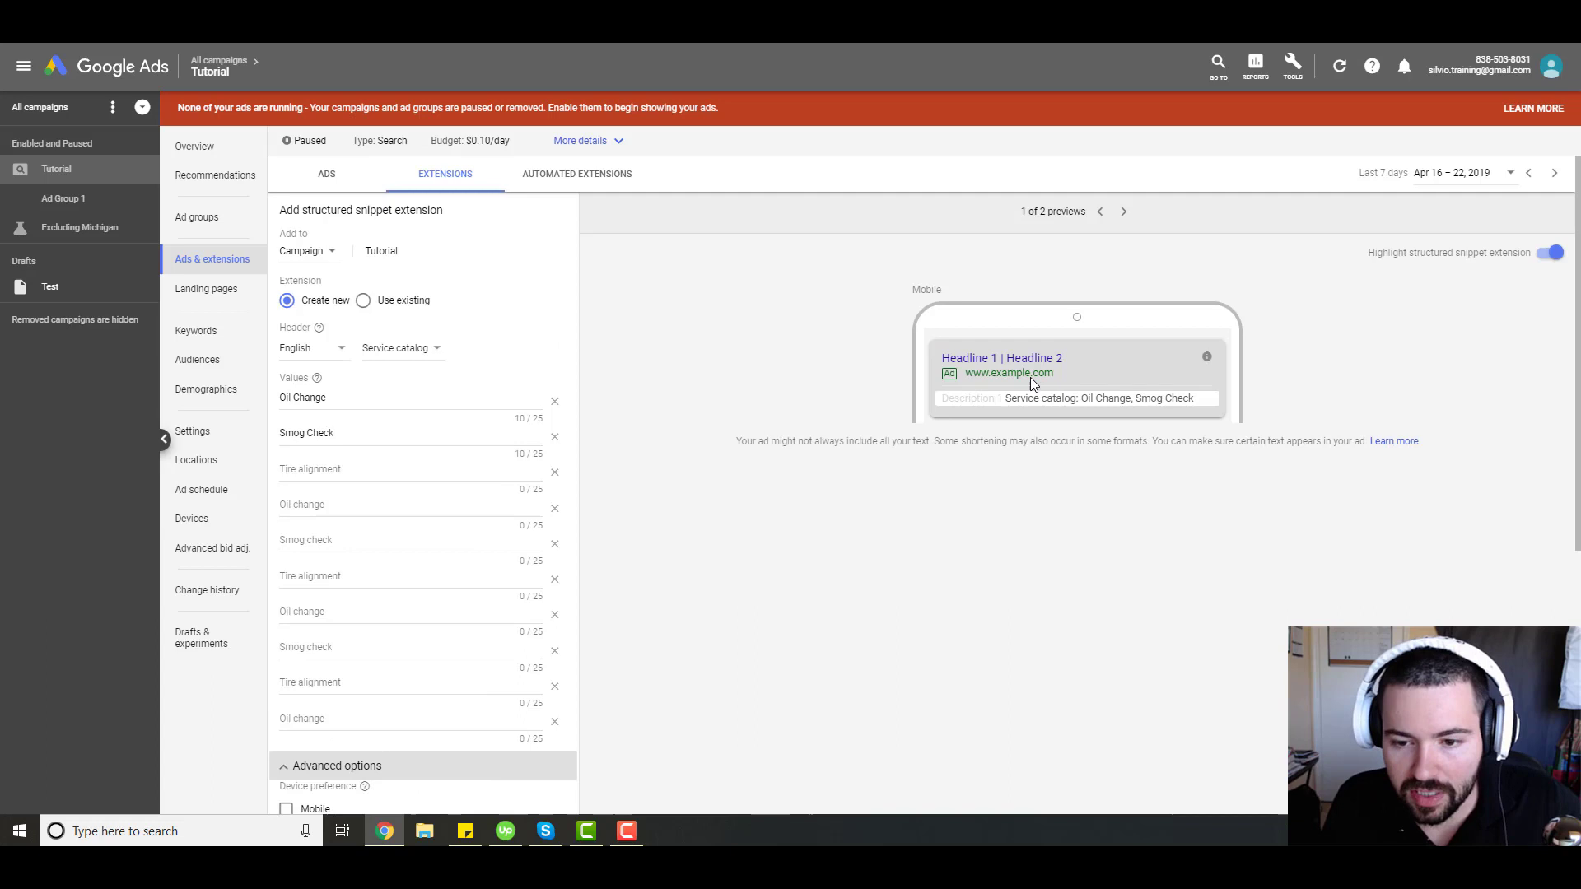
{"action": "mouse_move", "coordinate": [1168, 402]}
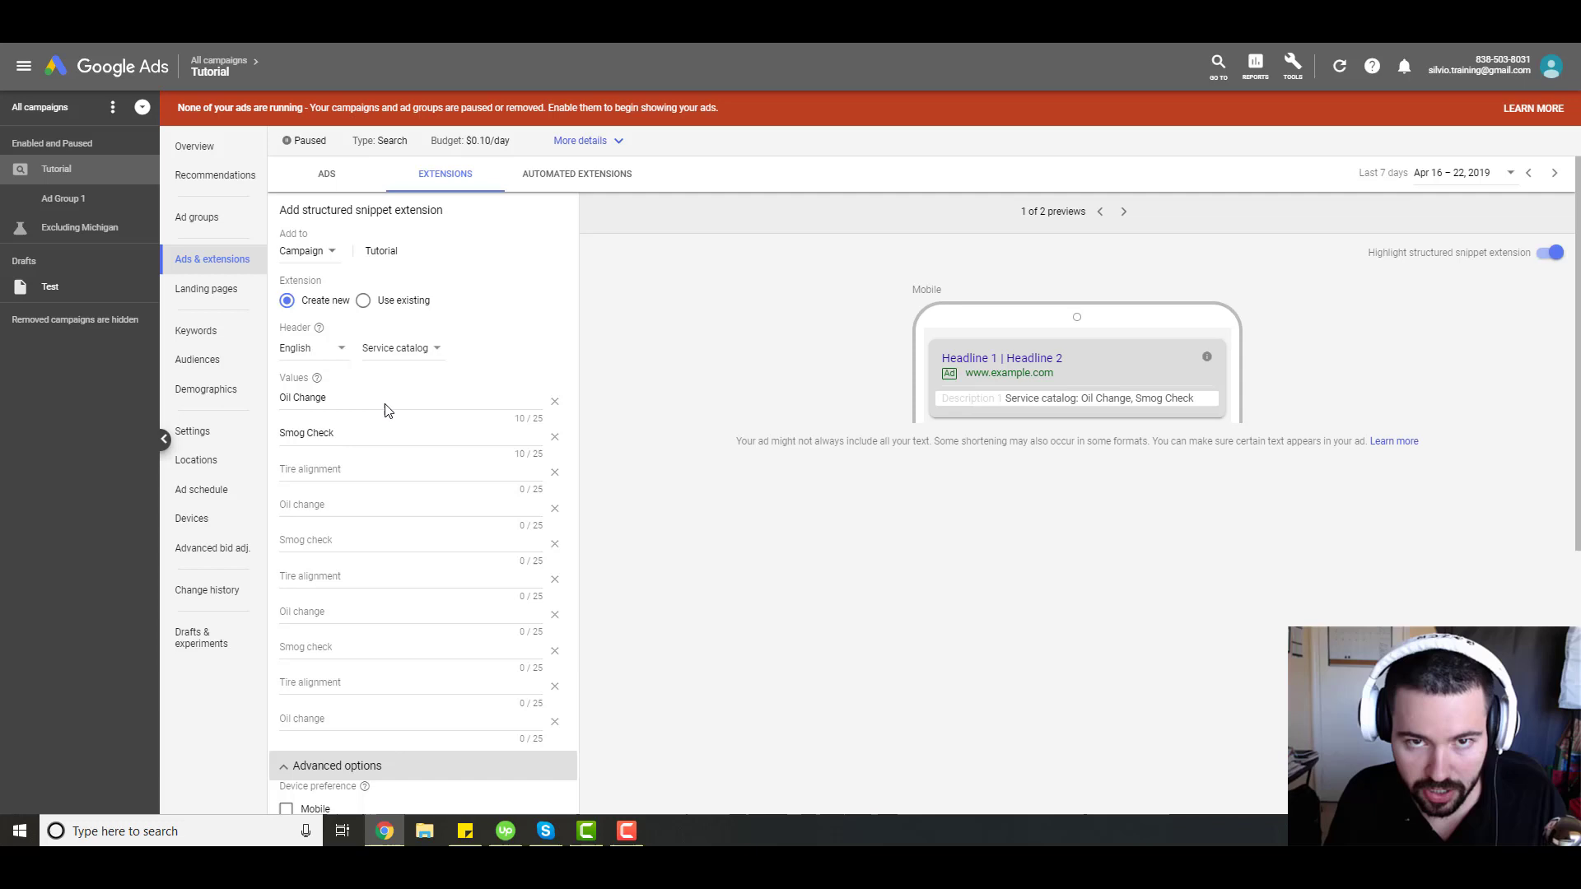
- Append ', Smog Check' to the first value so it reads 'Oil Change, Smog Check'
{"action": "left_click", "coordinate": [386, 404]}
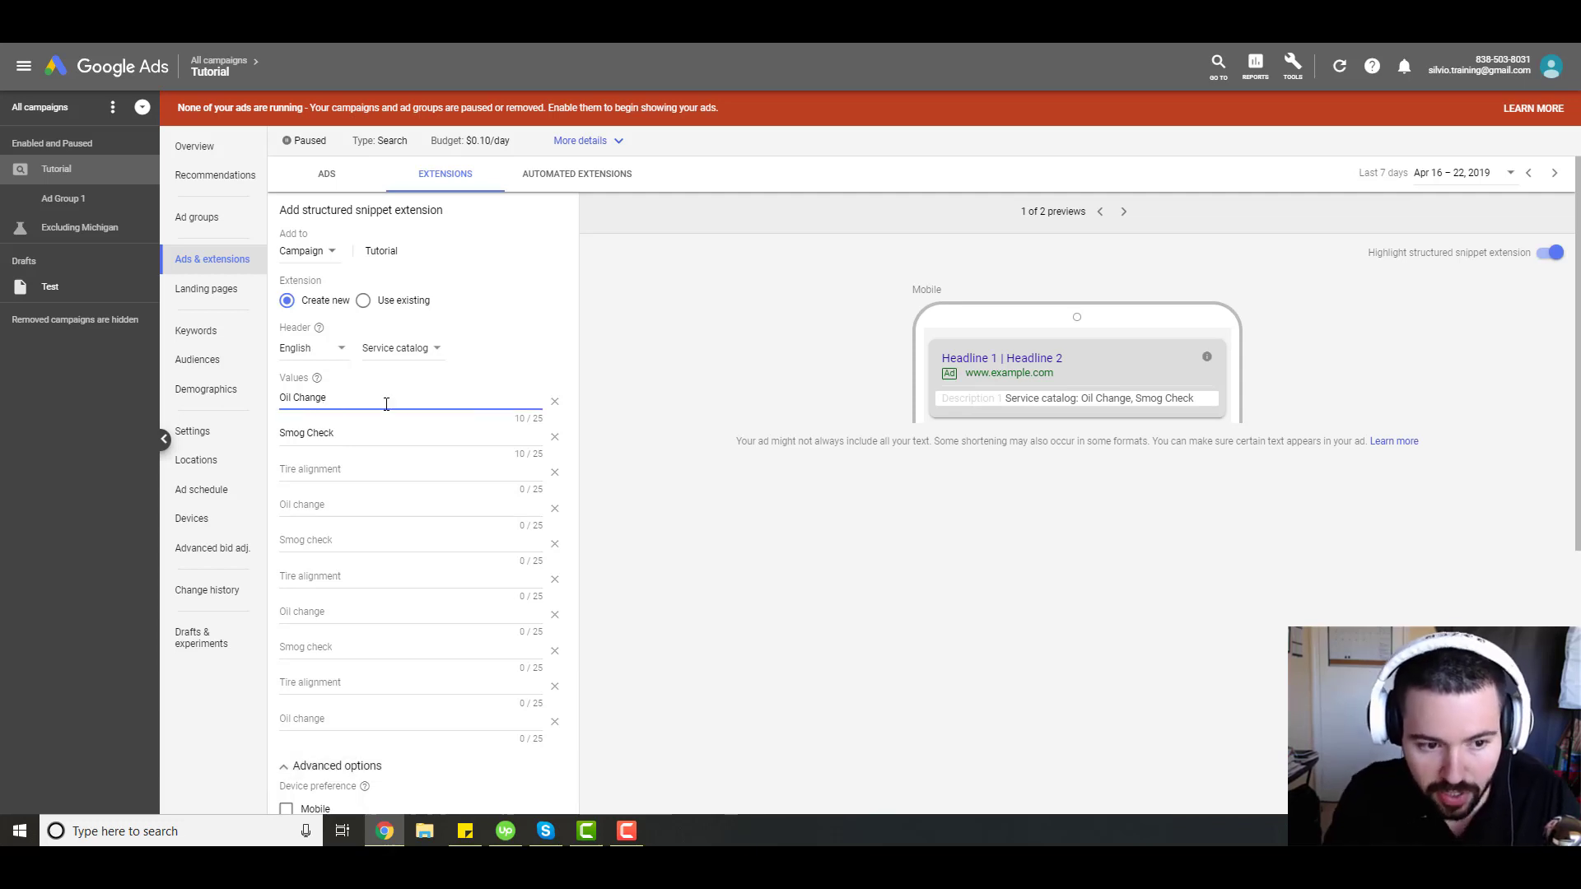
{"action": "type", "text": ","}
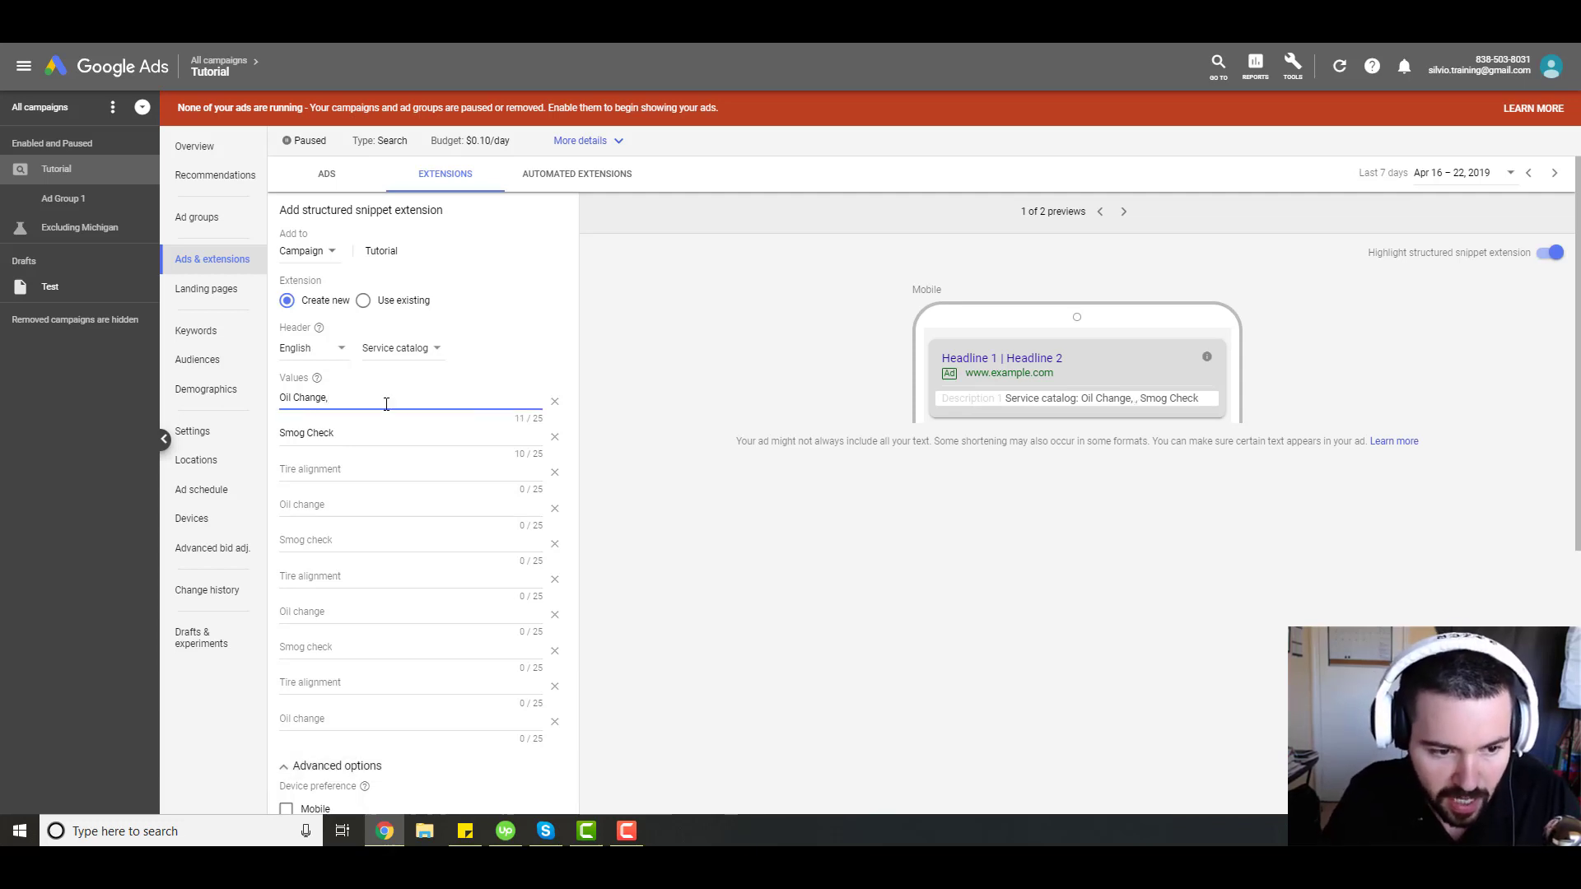
{"action": "type", "text": "Smog Check"}
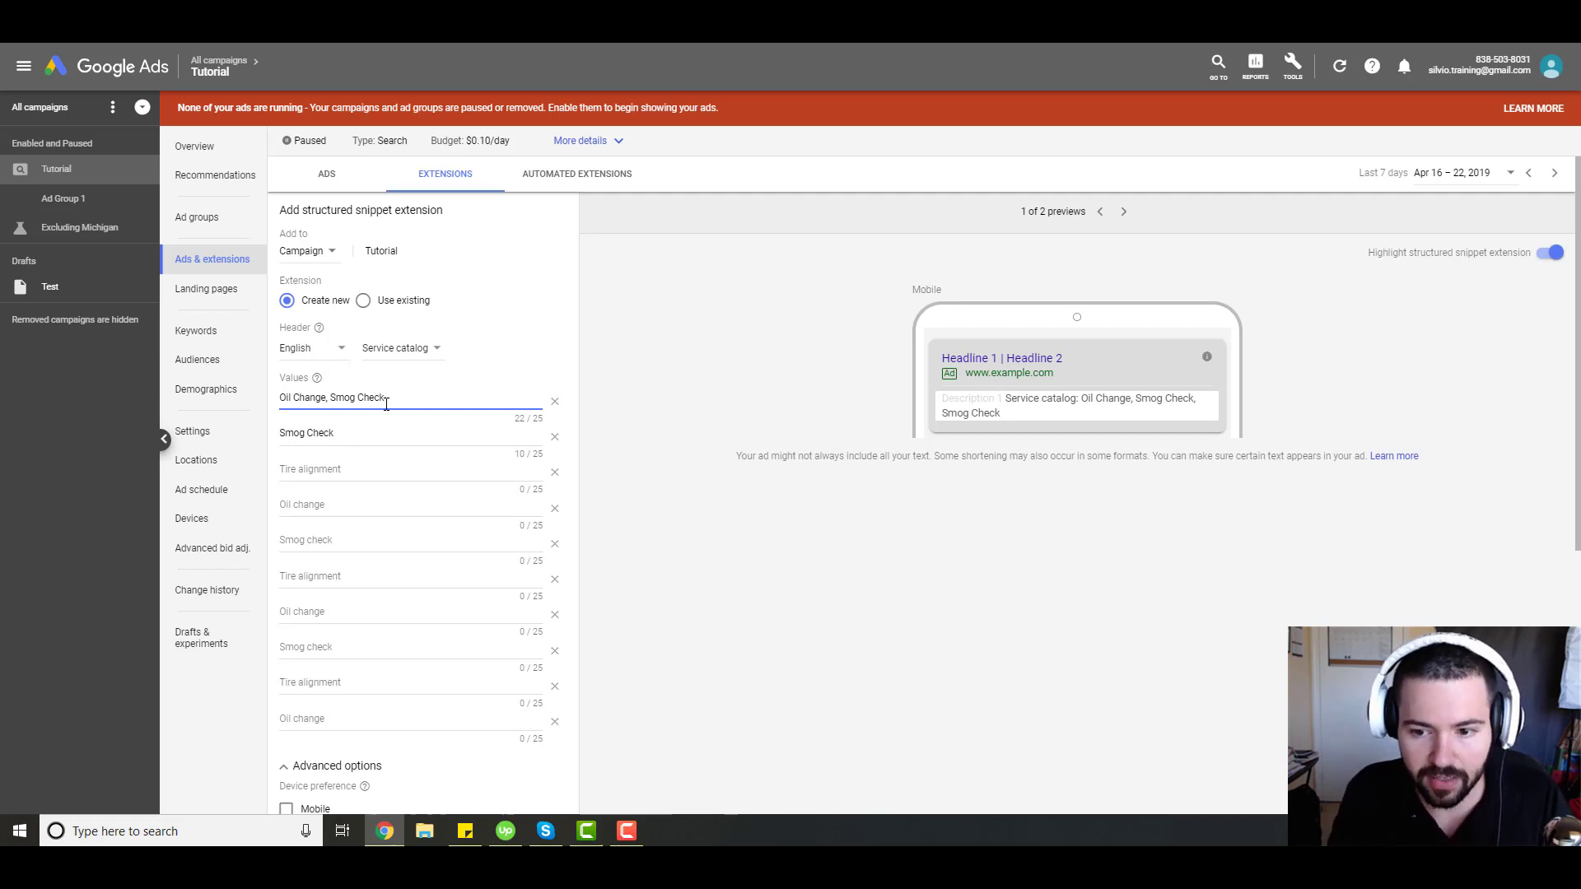
{"action": "mouse_move", "coordinate": [1158, 431]}
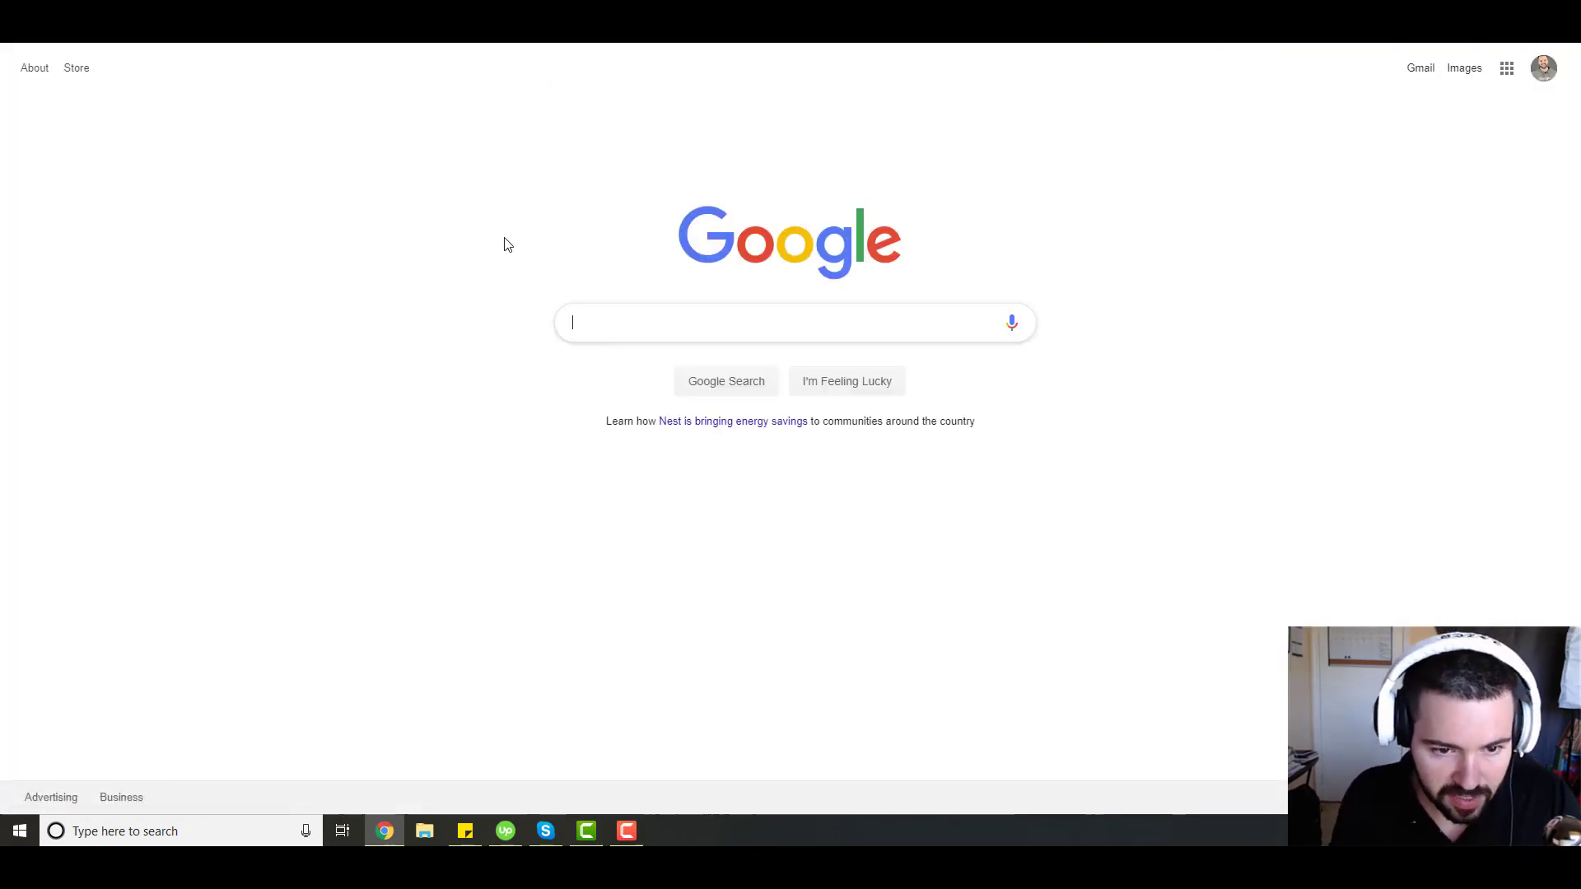
- Search 'structured snippets examples' and view an example in image results
{"action": "type", "text": "structured snippets examples"}
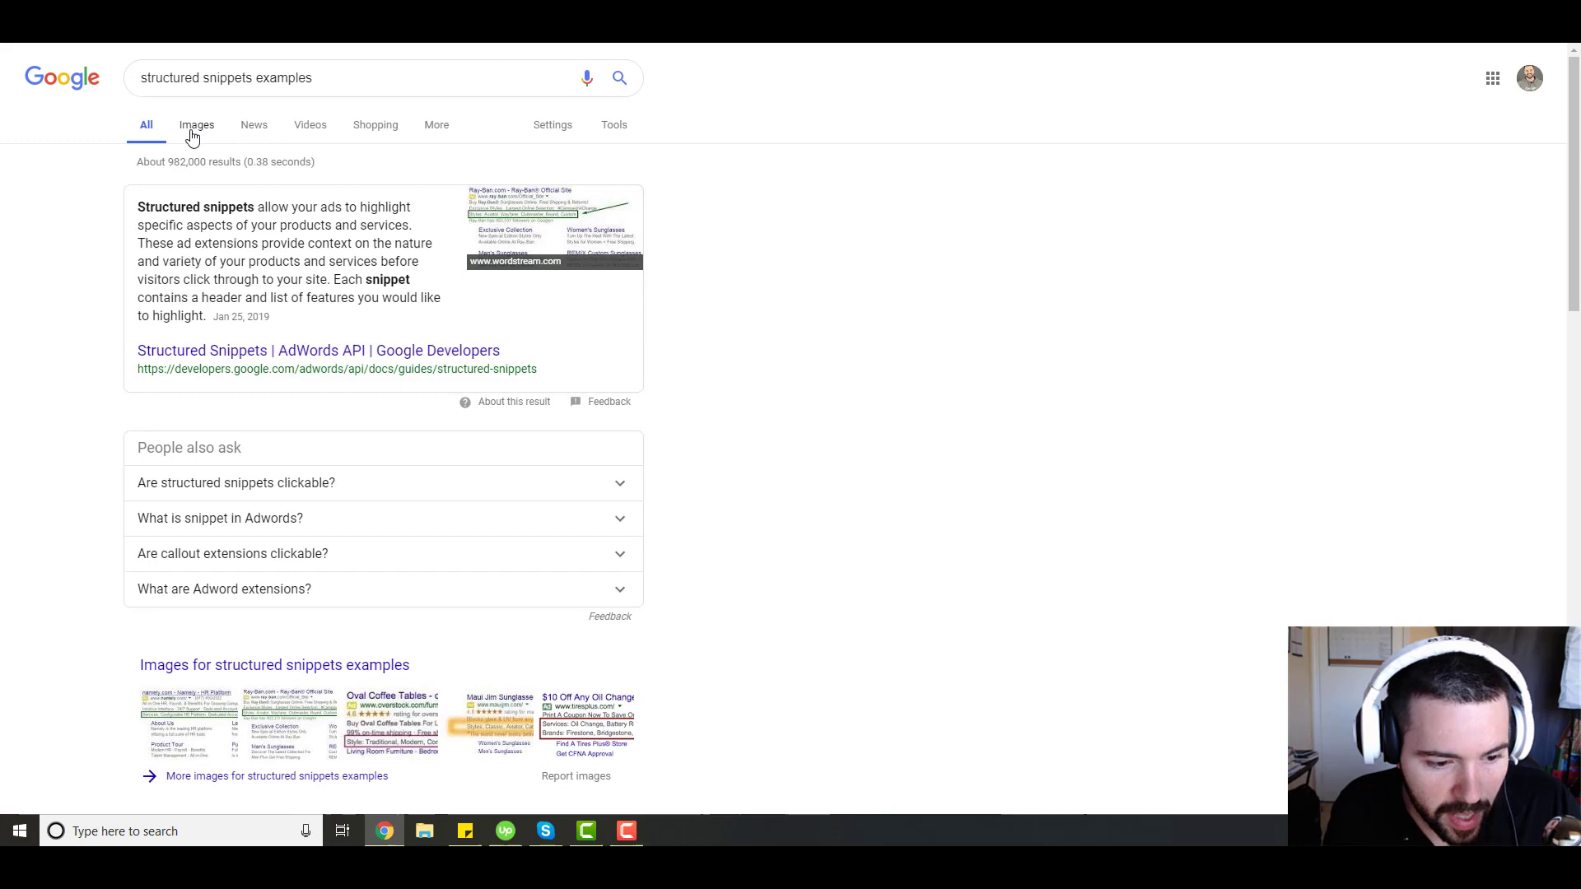
{"action": "left_click", "coordinate": [196, 124]}
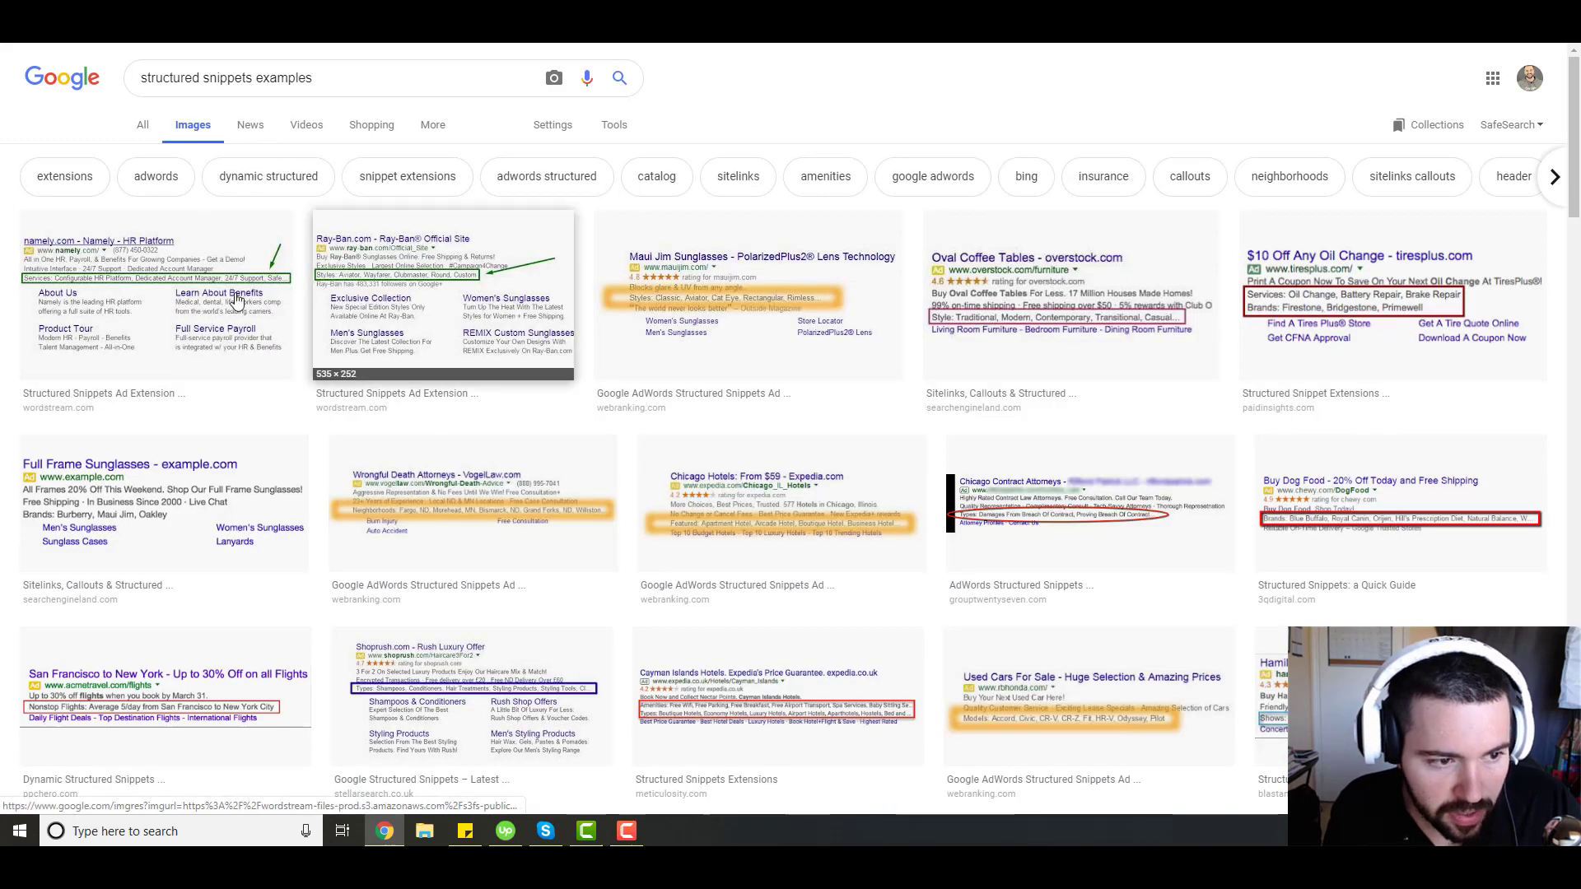
{"action": "left_click", "coordinate": [156, 302]}
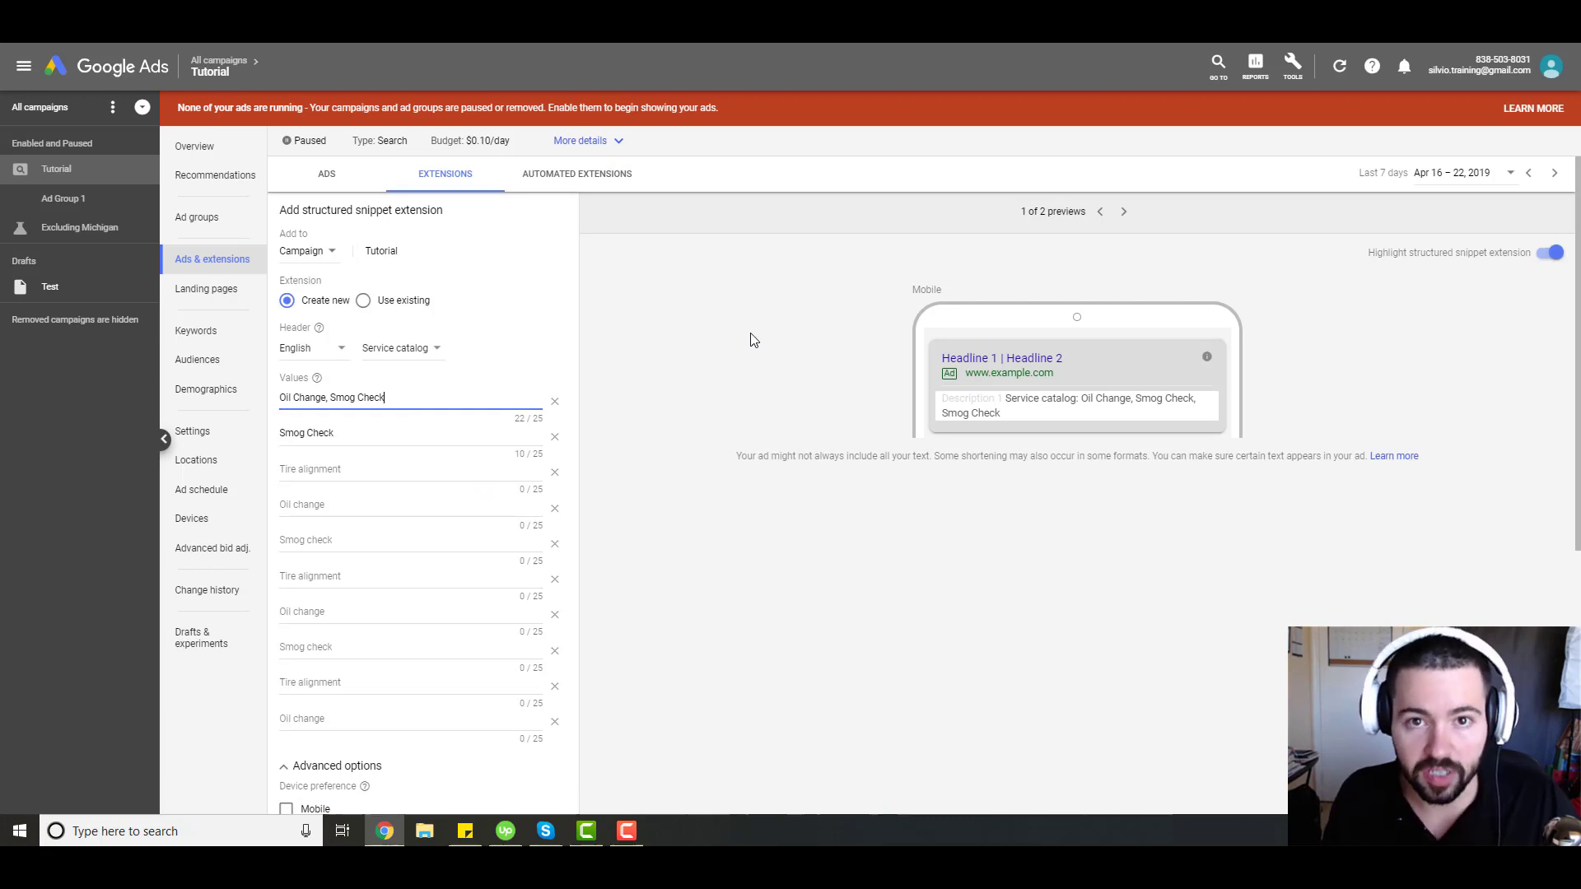
{"action": "mouse_move", "coordinate": [947, 284]}
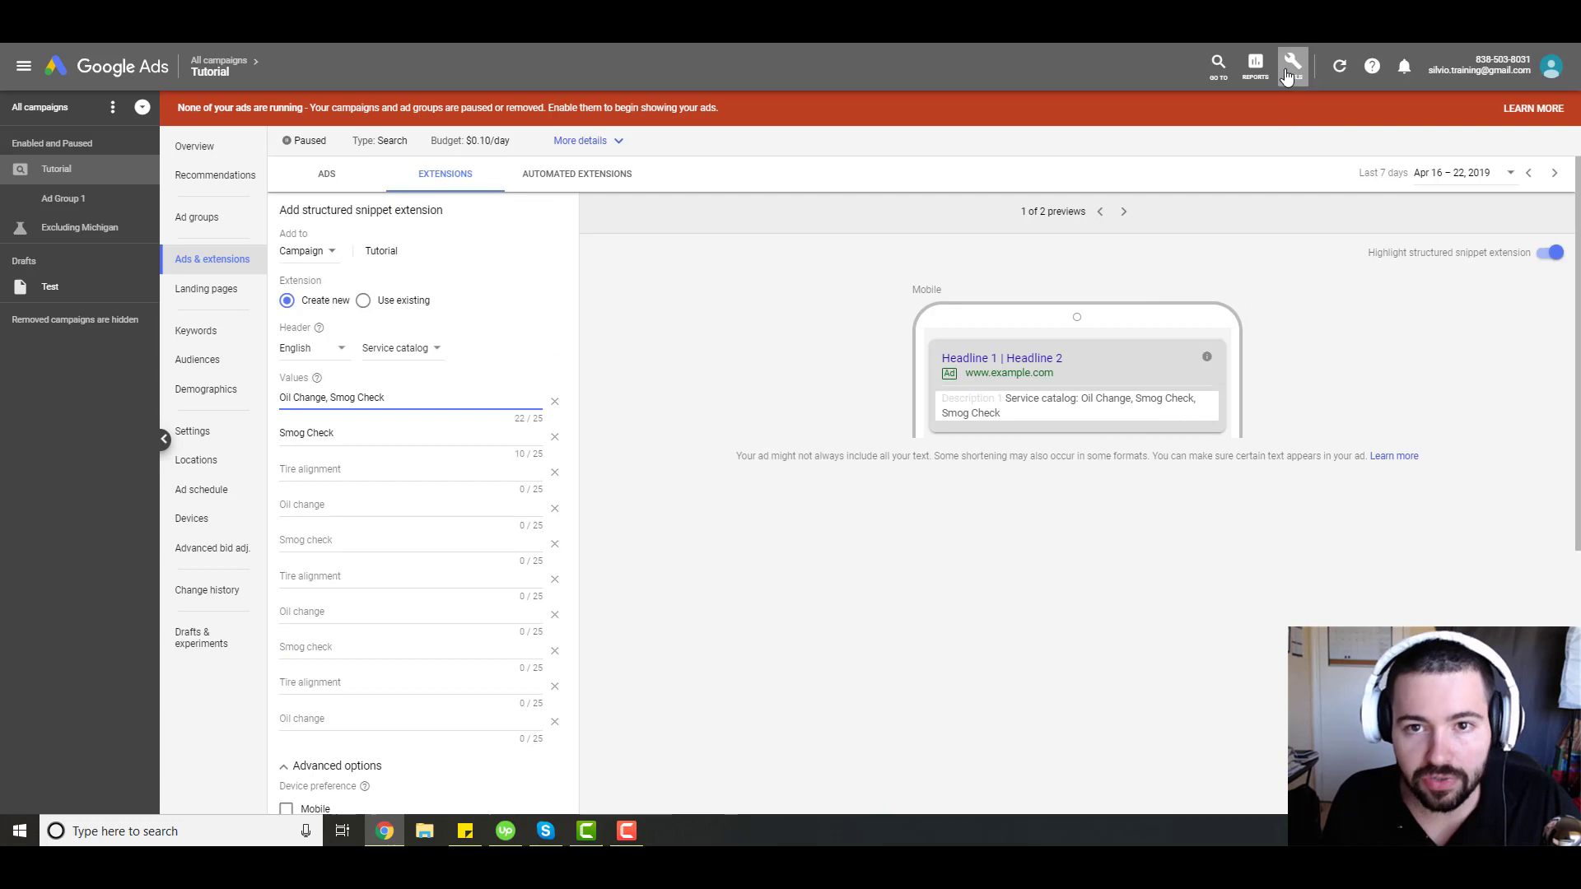
- Visit the Ad Preview and Diagnosis Tool, then return to the extensions page
{"action": "left_click", "coordinate": [1291, 66]}
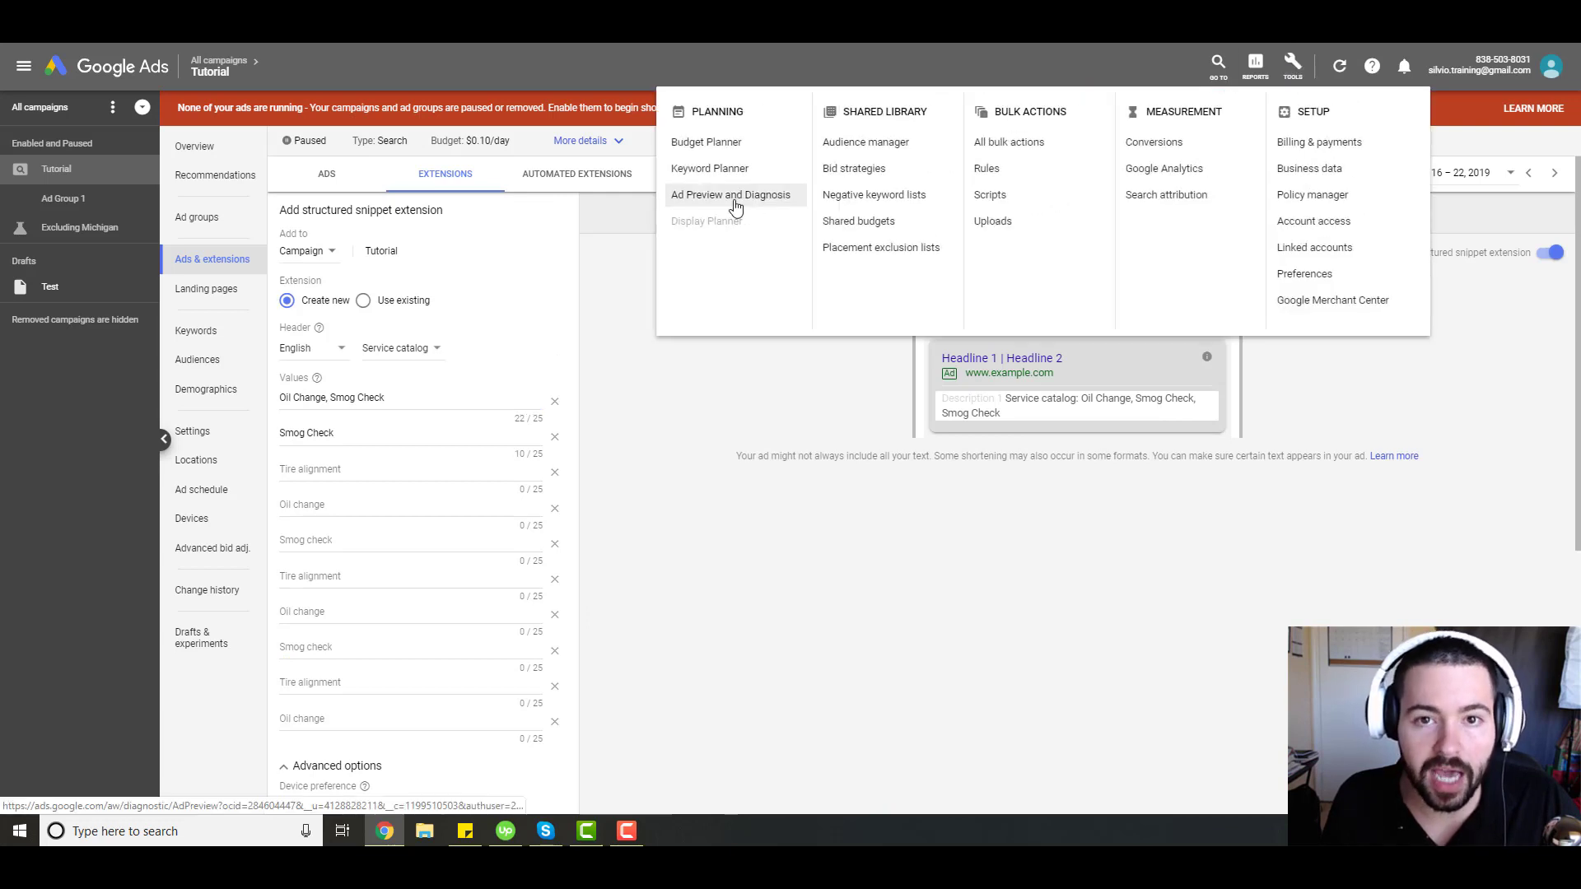
{"action": "left_click", "coordinate": [730, 195]}
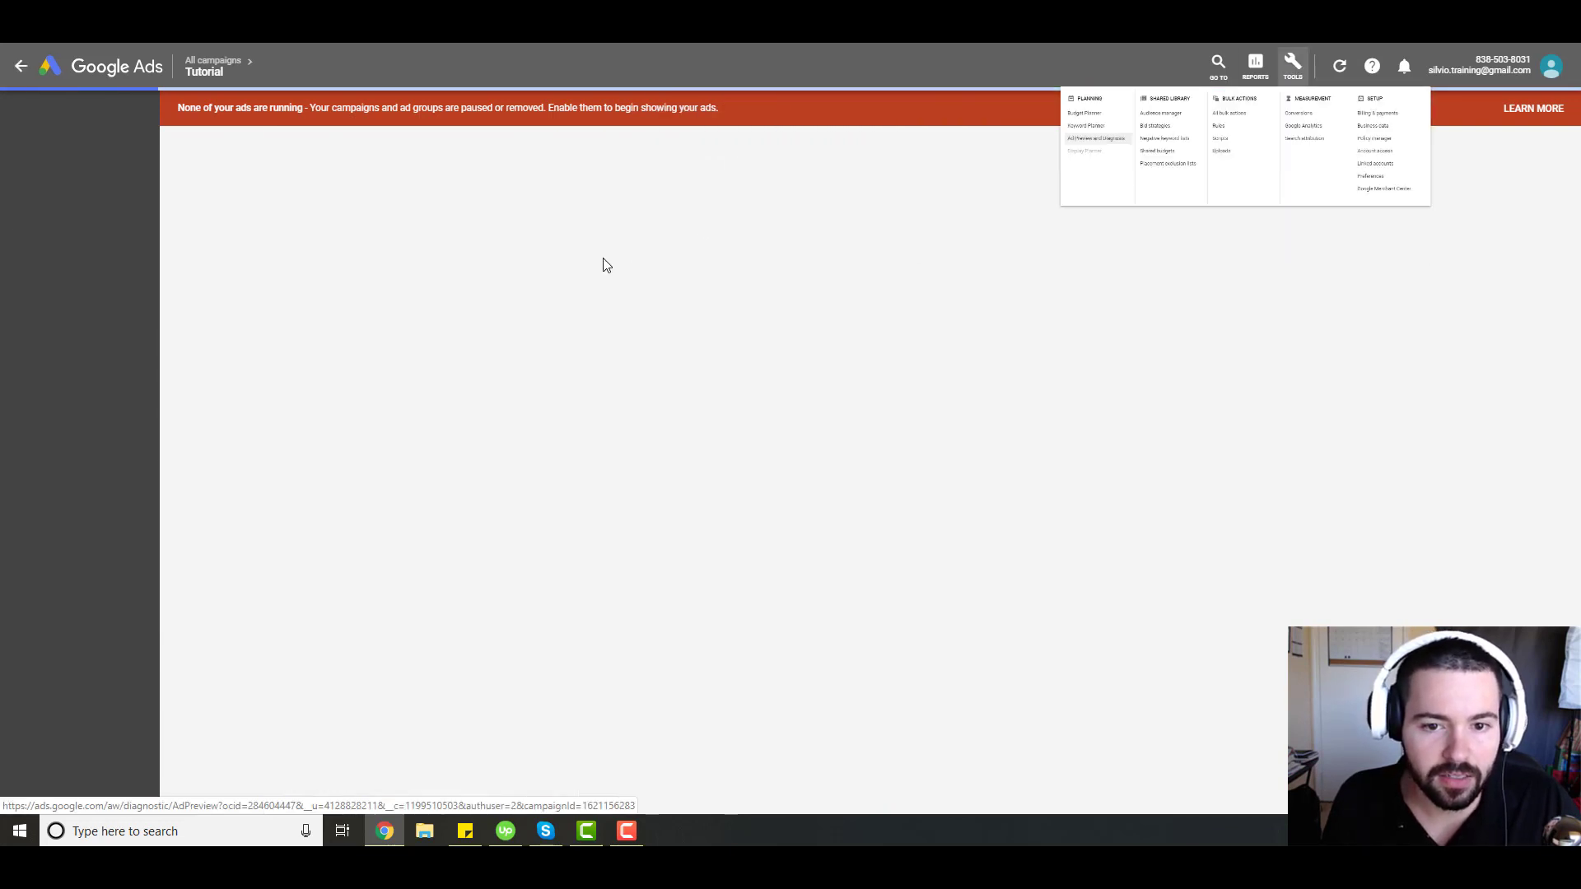
{"action": "left_click", "coordinate": [1096, 138]}
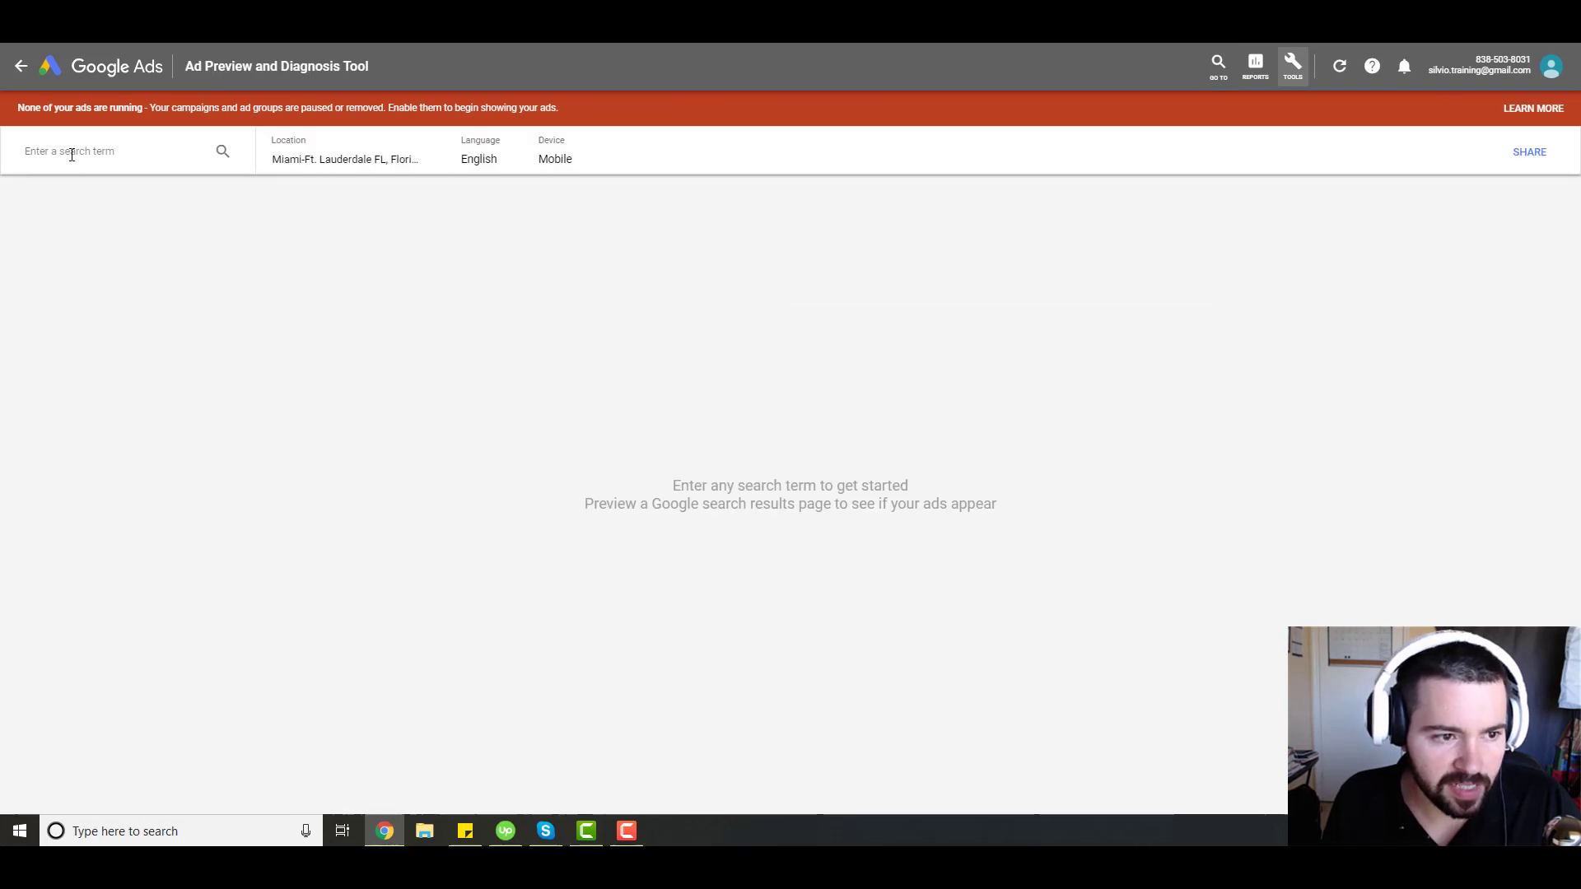
{"action": "mouse_move", "coordinate": [396, 167]}
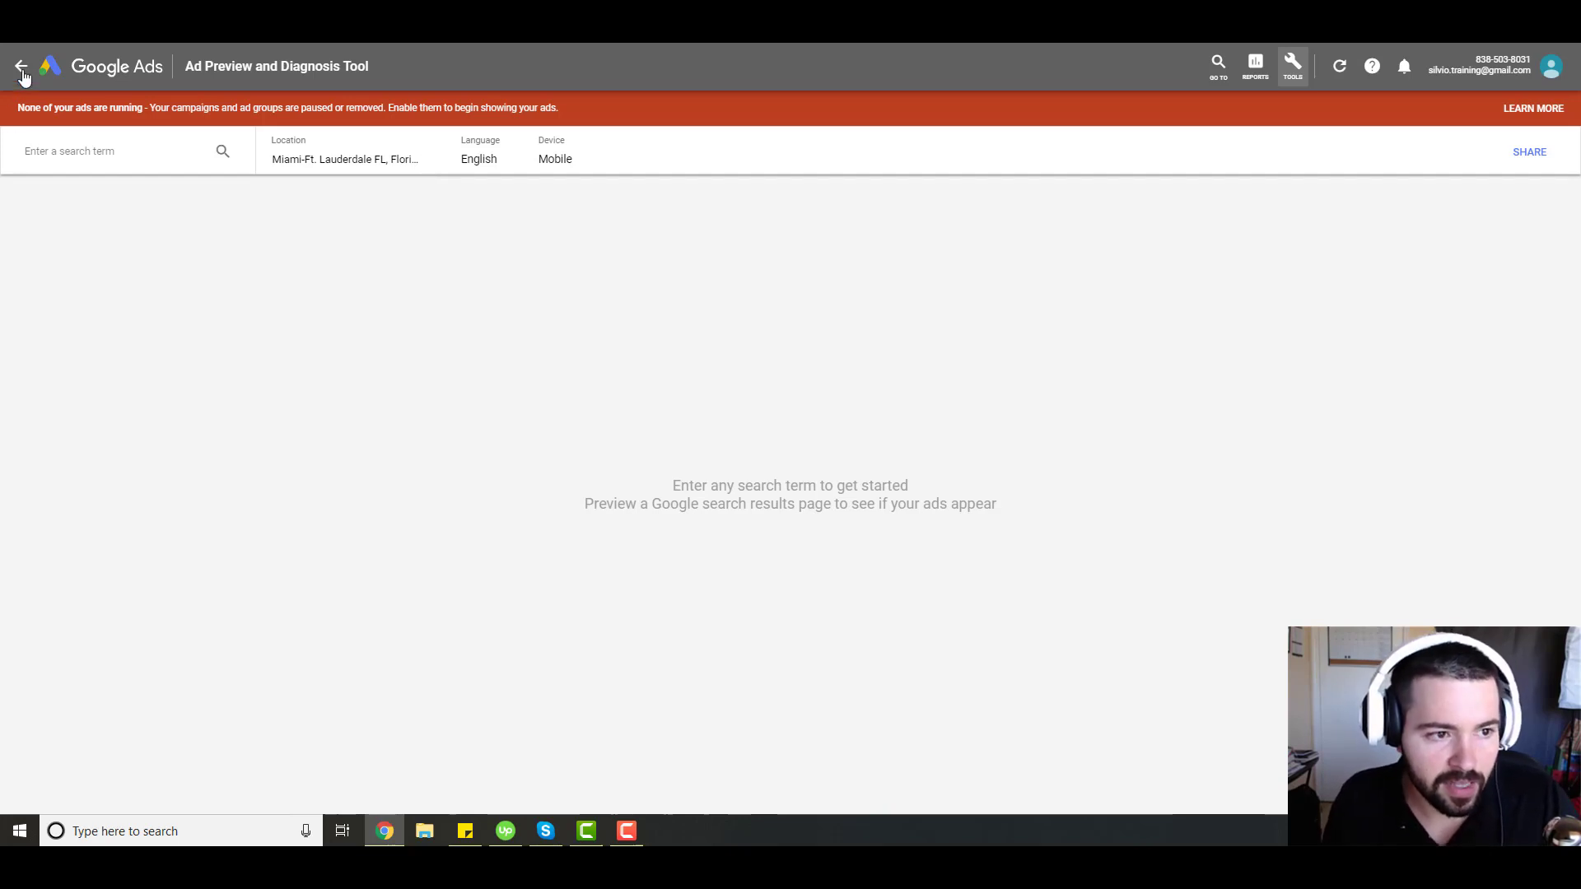
{"action": "left_click", "coordinate": [20, 66]}
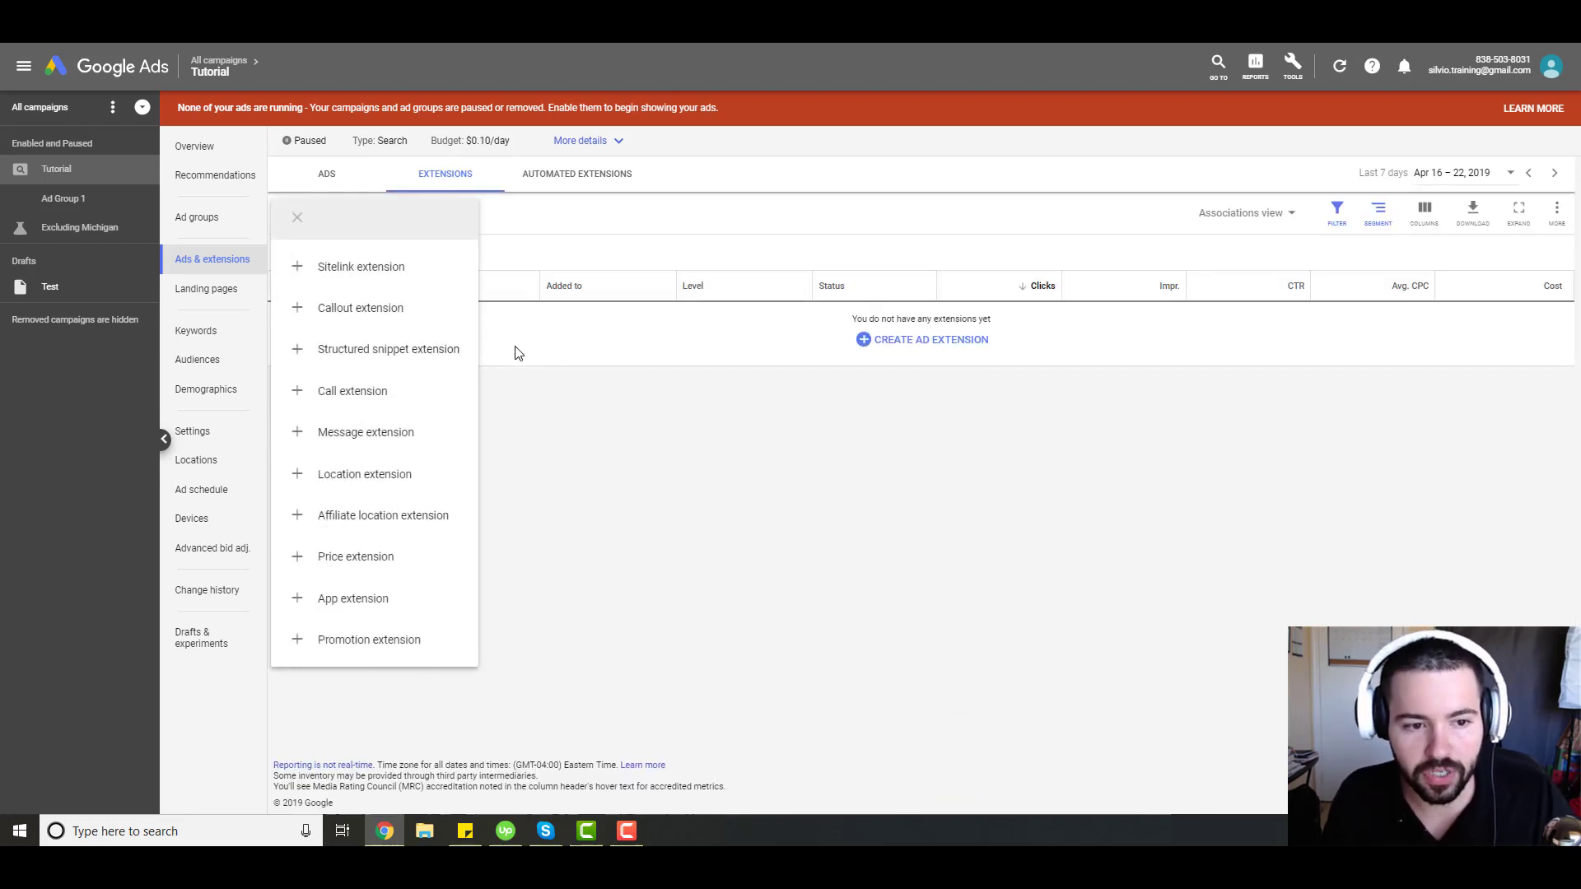
- Close the extension type menu to reveal the empty Tutorial extensions table
{"action": "left_click", "coordinate": [296, 216]}
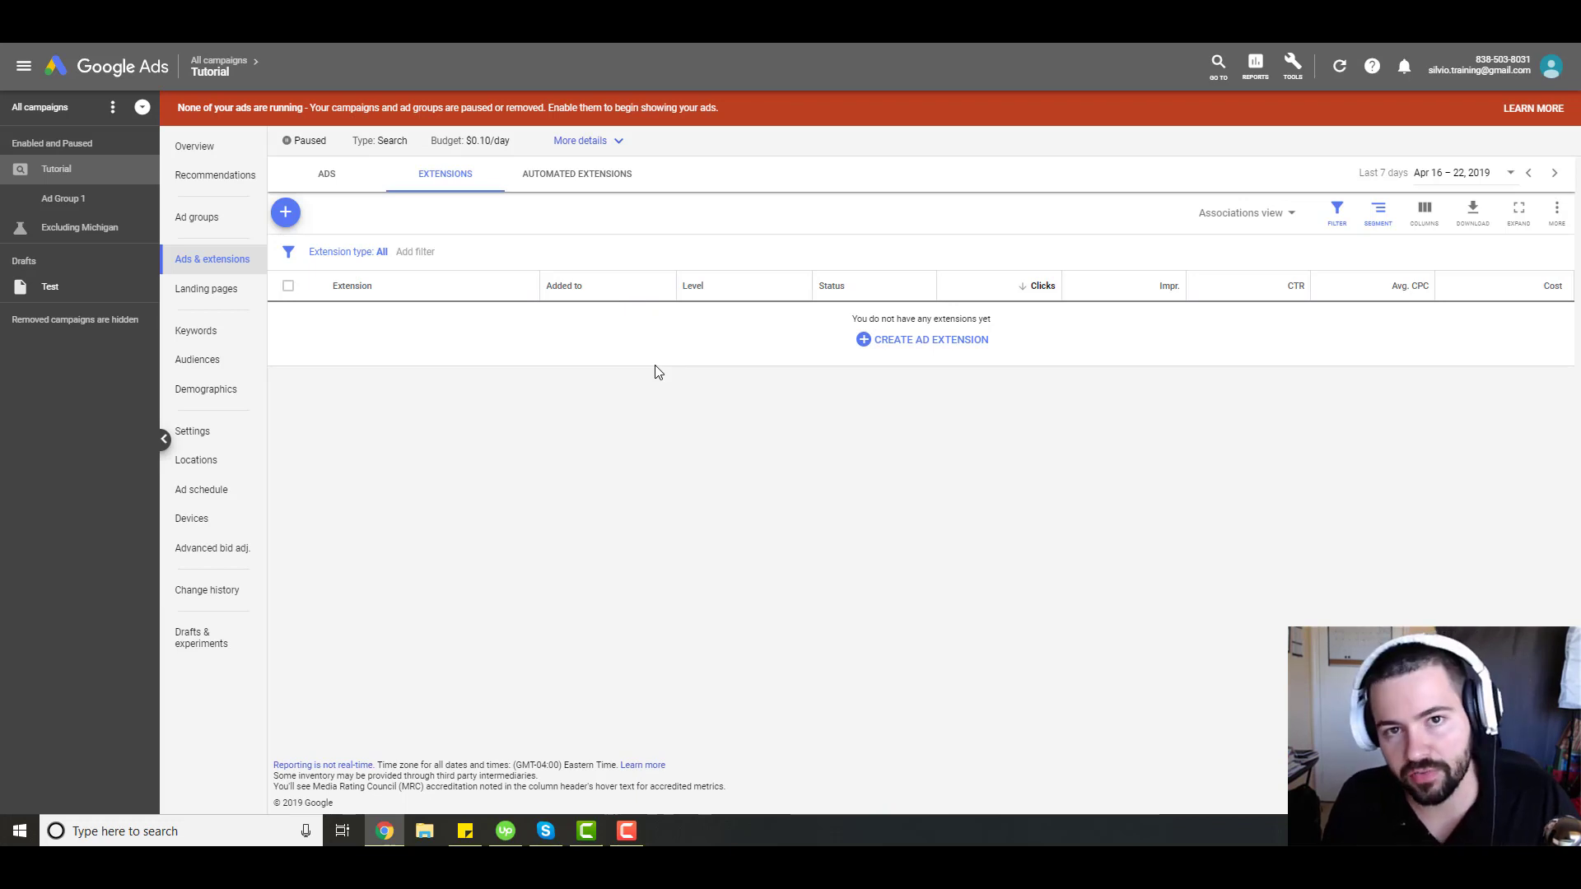
{"action": "mouse_move", "coordinate": [681, 449]}
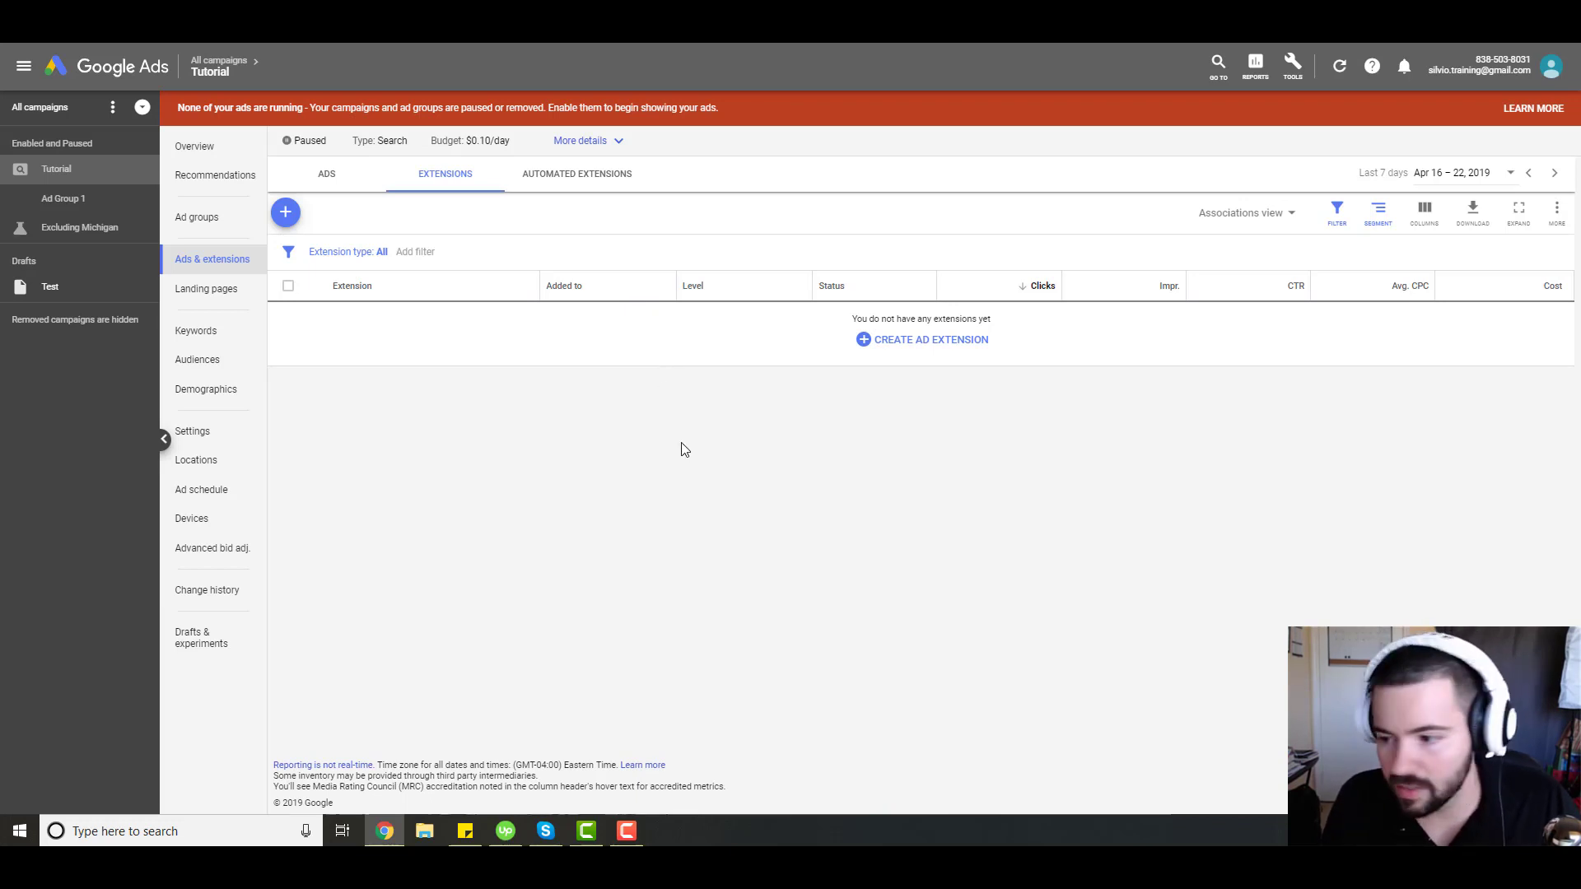